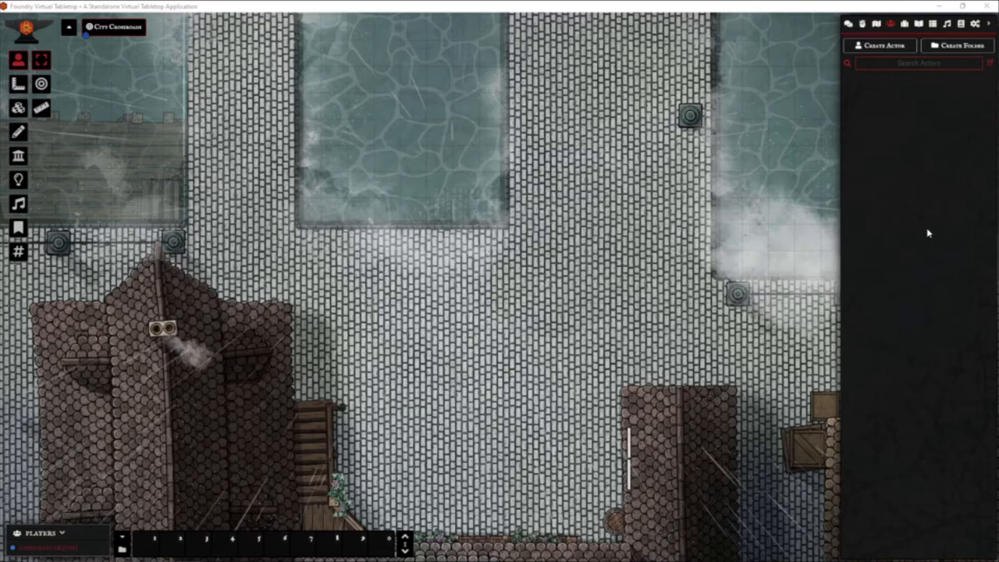
mouse_move(895, 155)
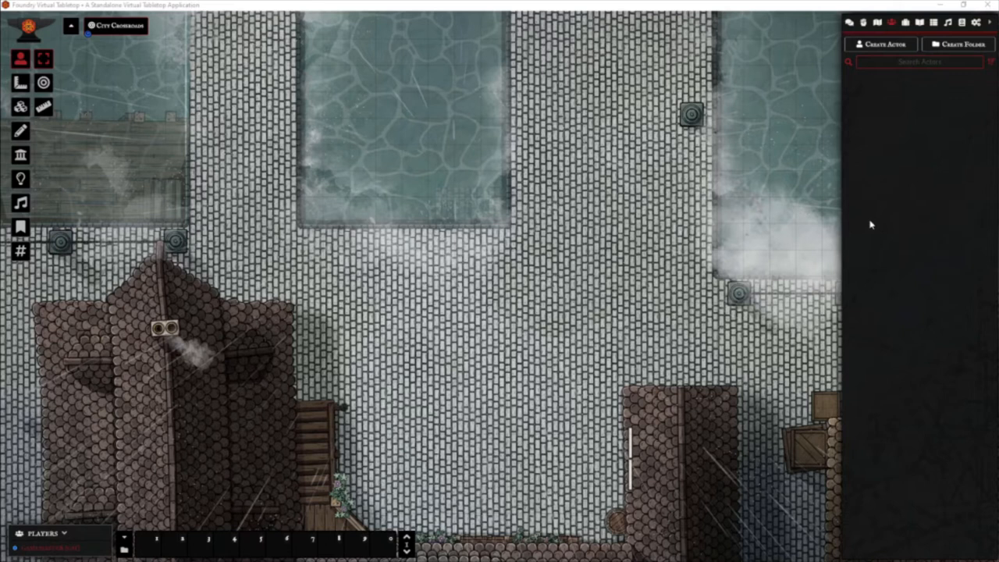
Create a new character-type actor named Gobbo
click(880, 44)
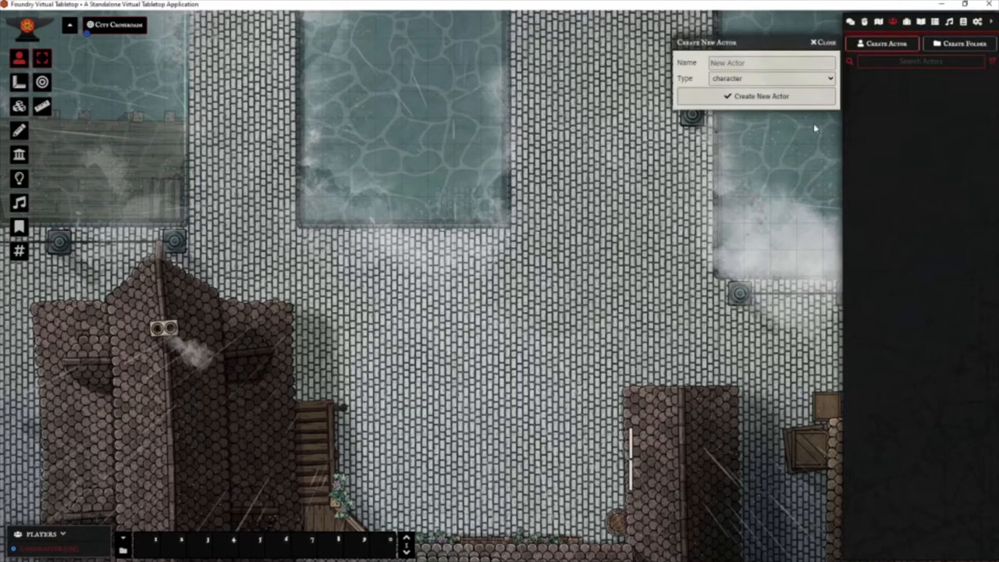
click(771, 62)
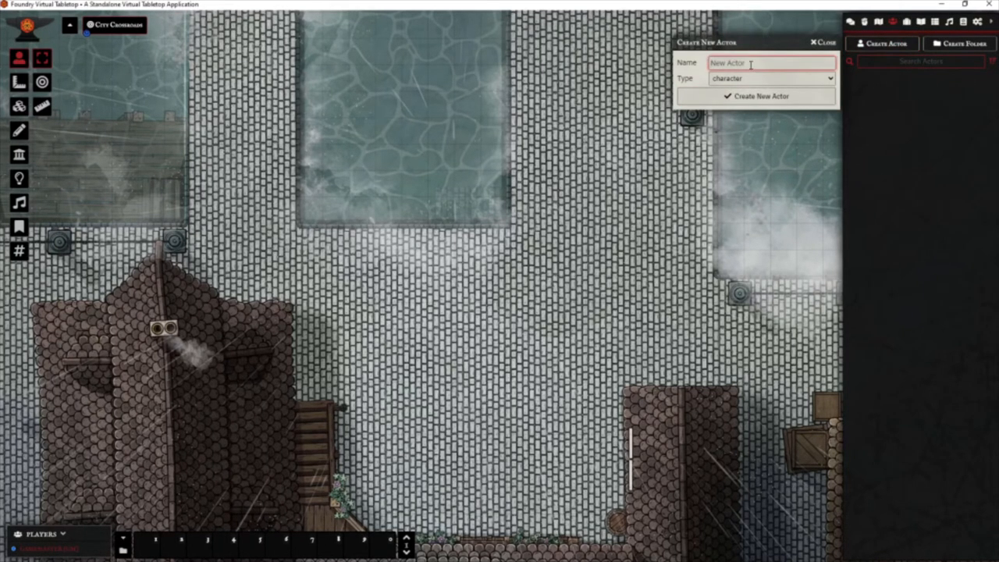
text(go)
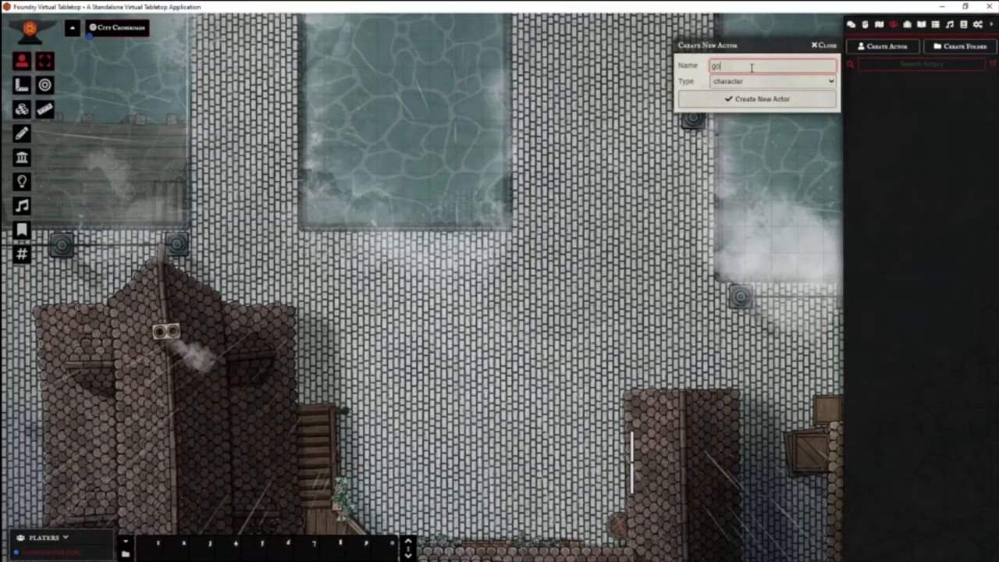
text(Gobl)
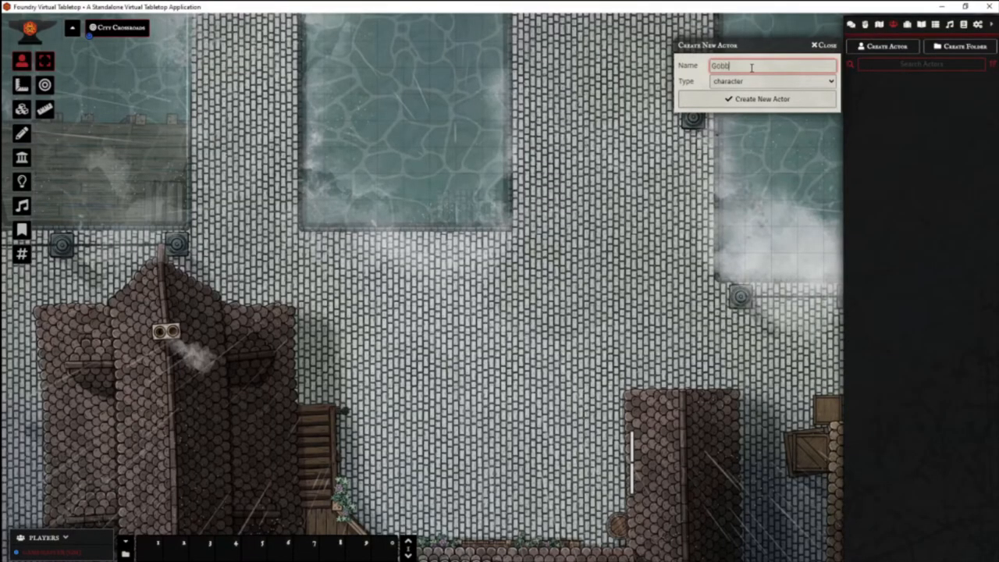
click(763, 99)
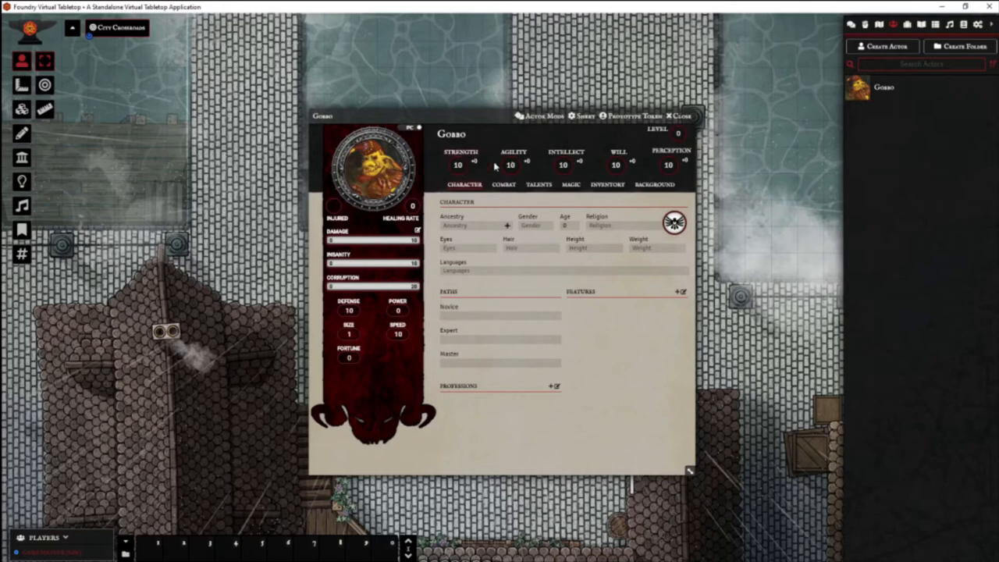
mouse_move(564, 167)
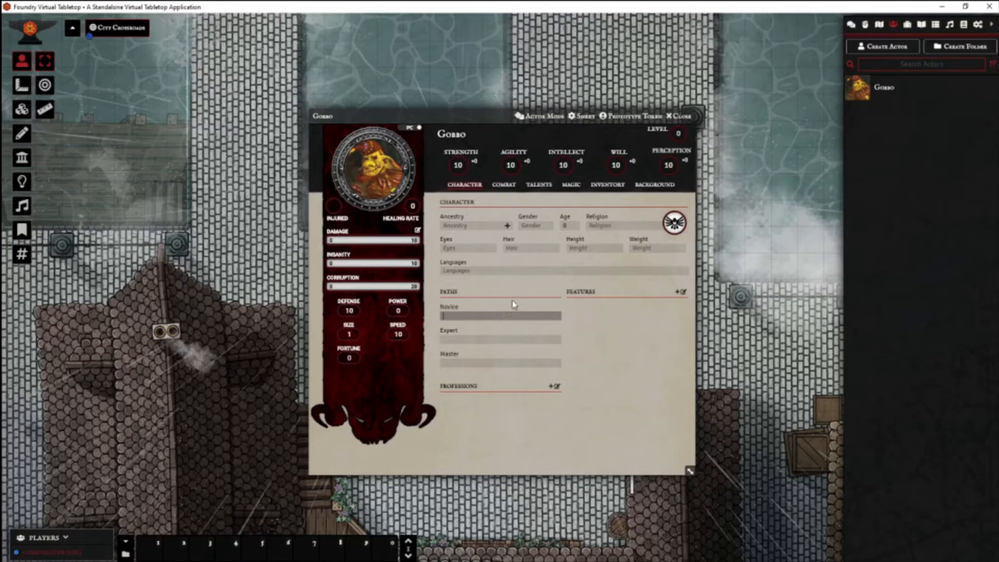
mouse_move(504, 323)
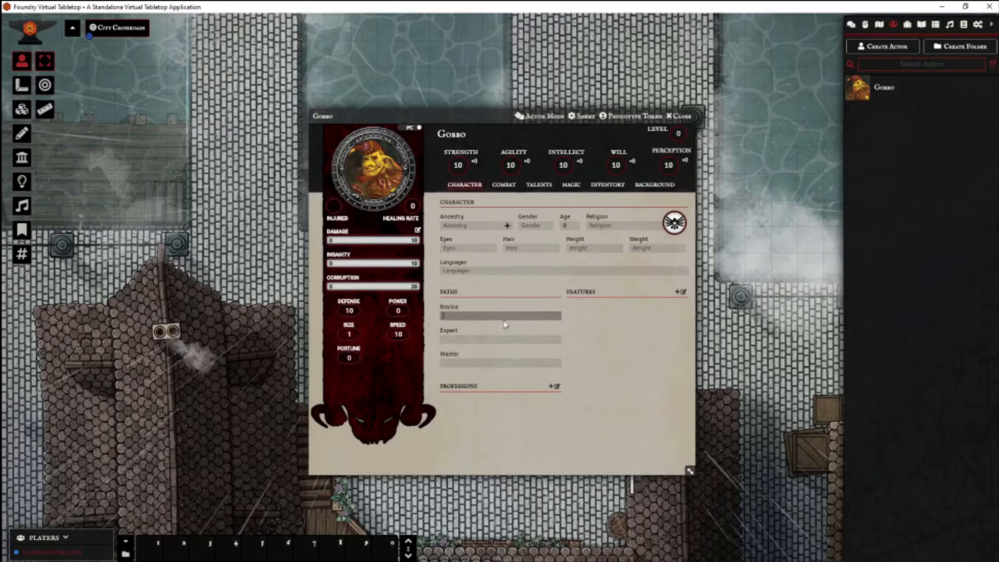
mouse_move(598, 329)
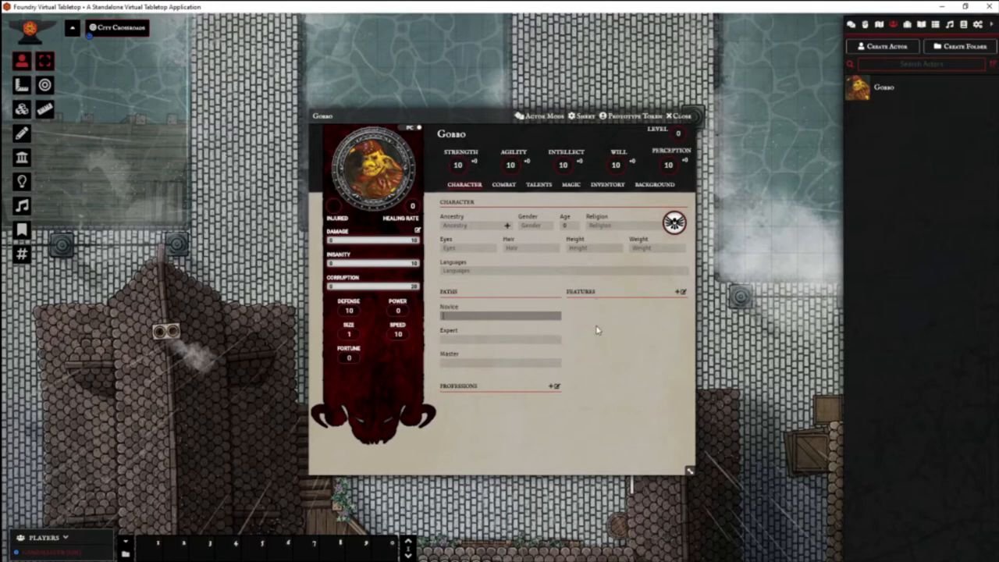
mouse_move(574, 327)
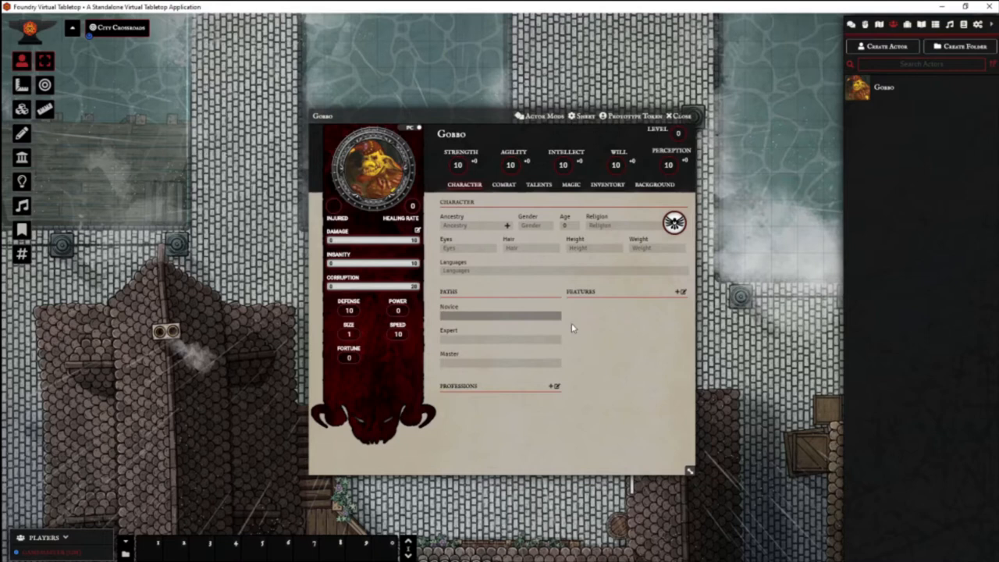
mouse_move(557, 328)
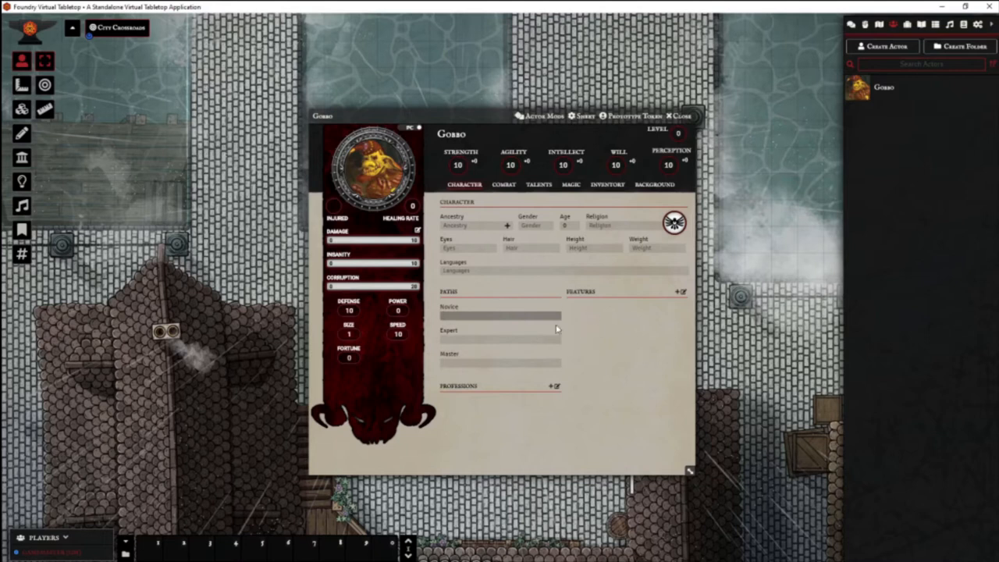
mouse_move(608, 153)
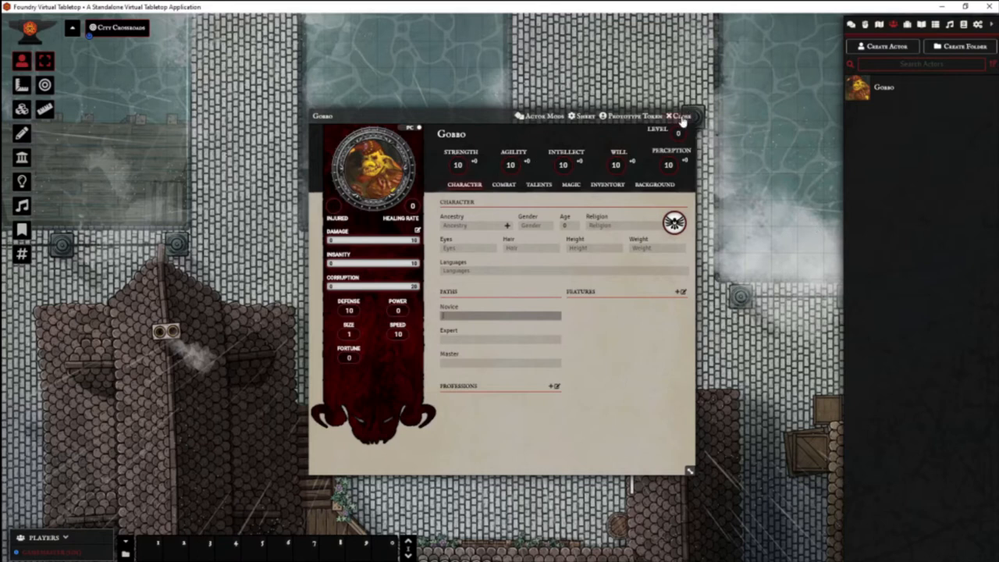
mouse_move(437, 175)
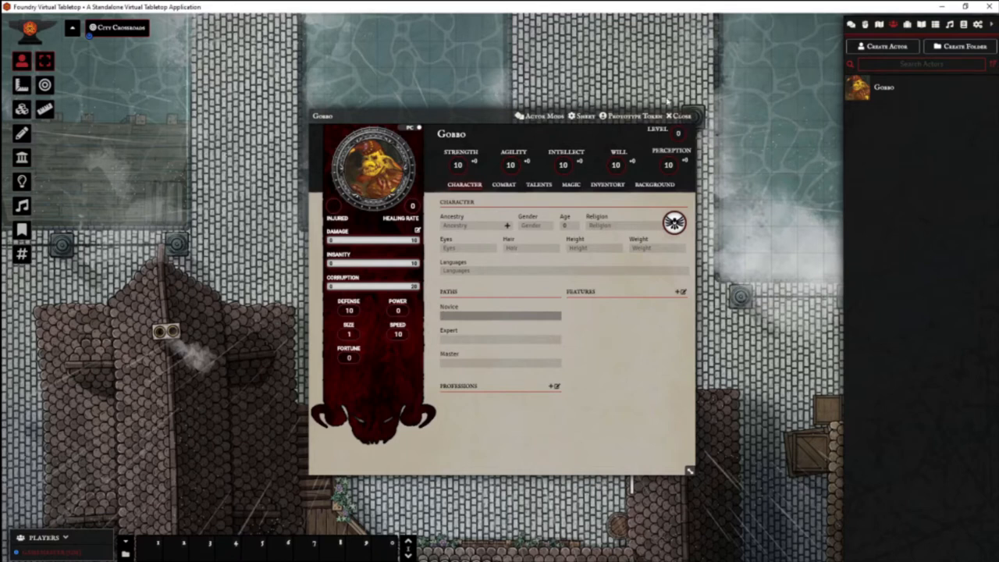
Close Gobbo's sheet and open the Goblin ancestry from the Items Ancestries folder
click(680, 116)
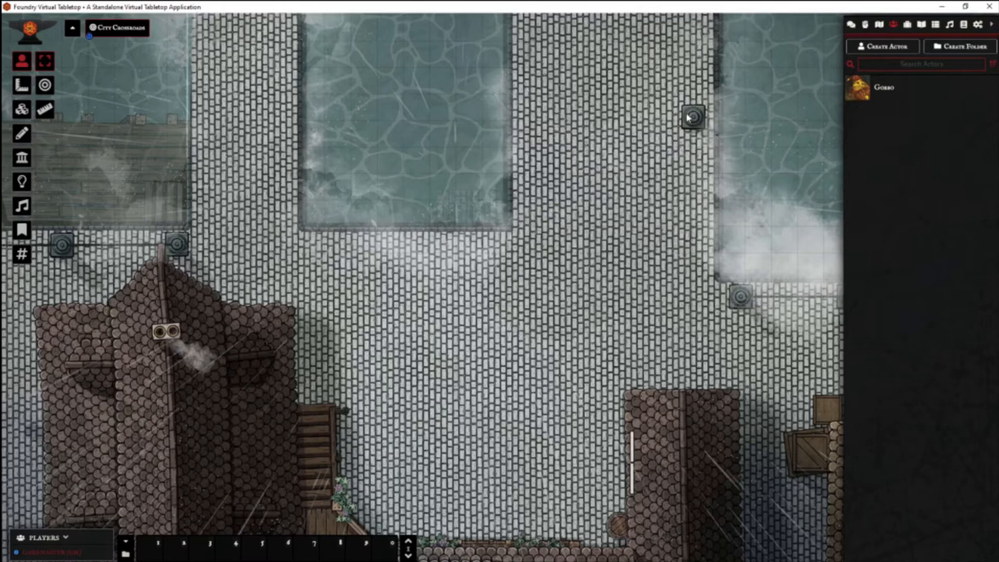
click(879, 24)
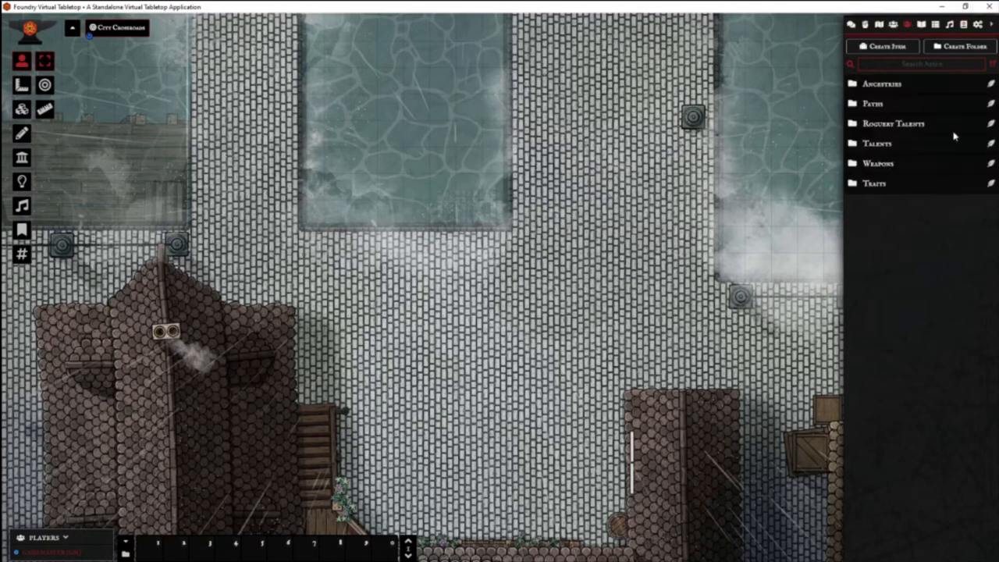
mouse_move(892, 99)
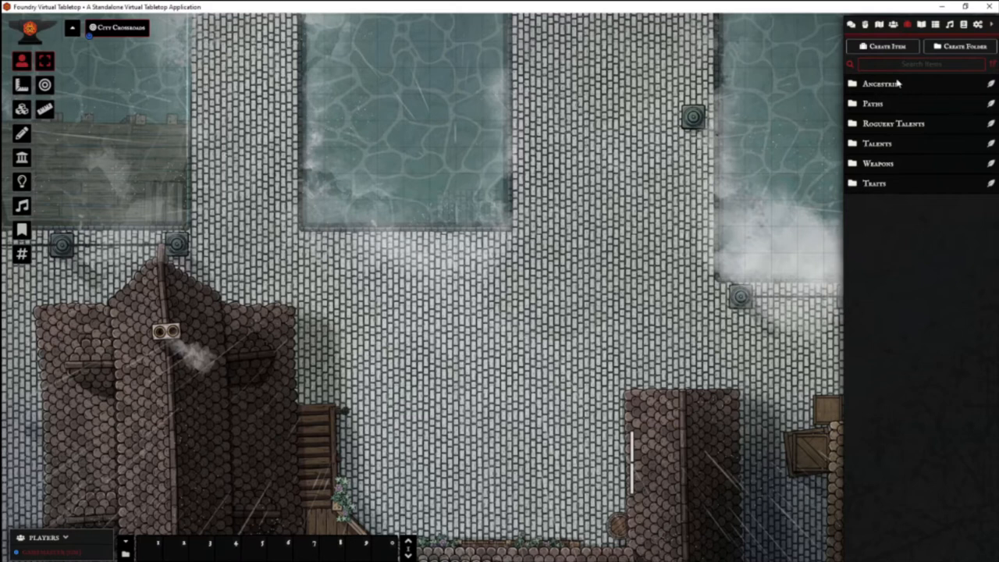
click(880, 84)
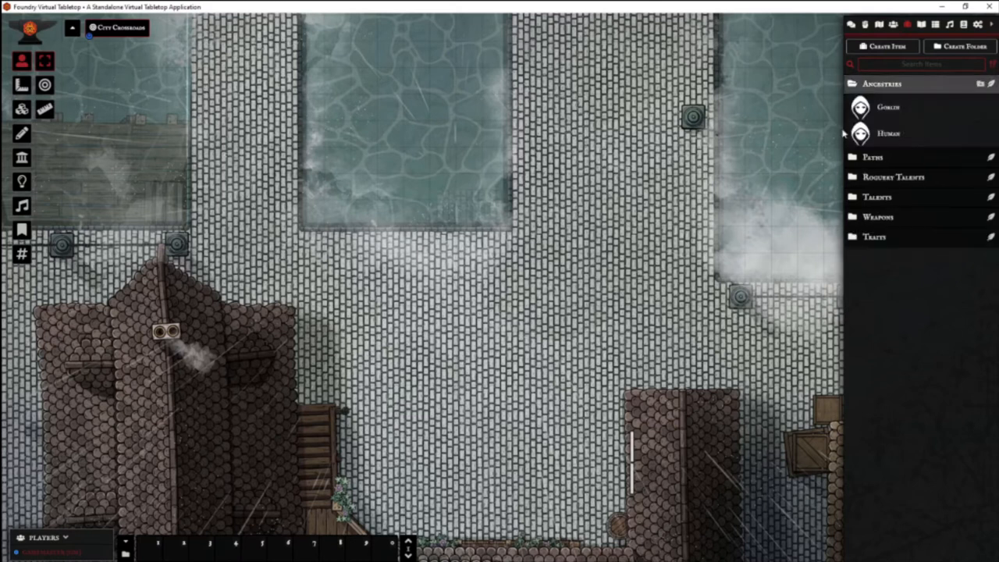
double_click(888, 106)
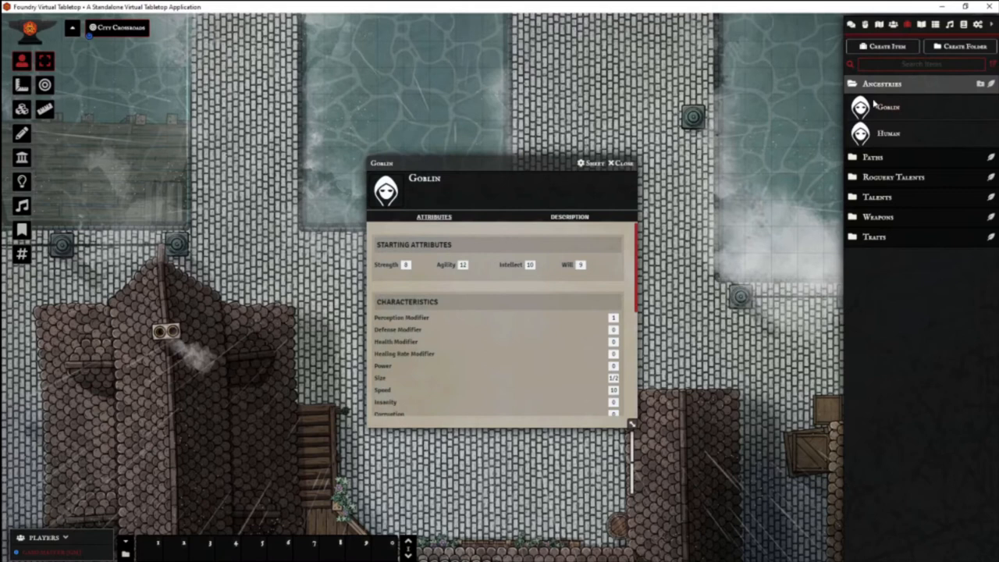
mouse_move(622, 275)
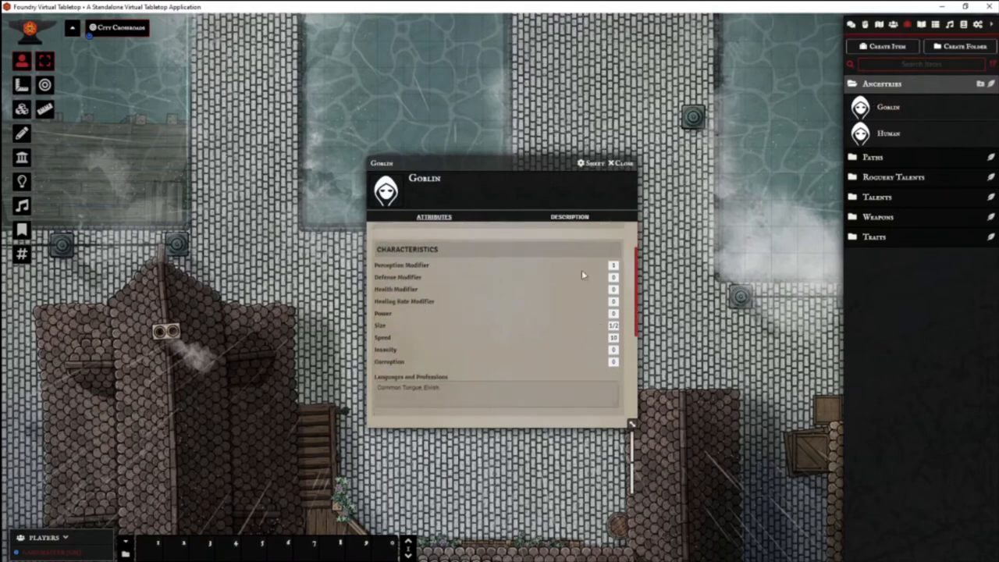
scroll(down, 3)
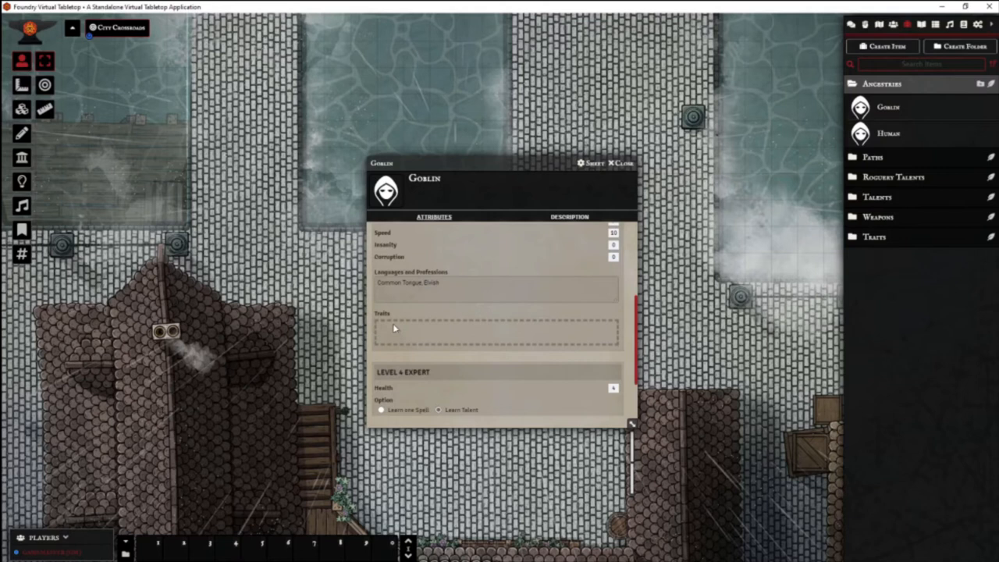
mouse_move(426, 345)
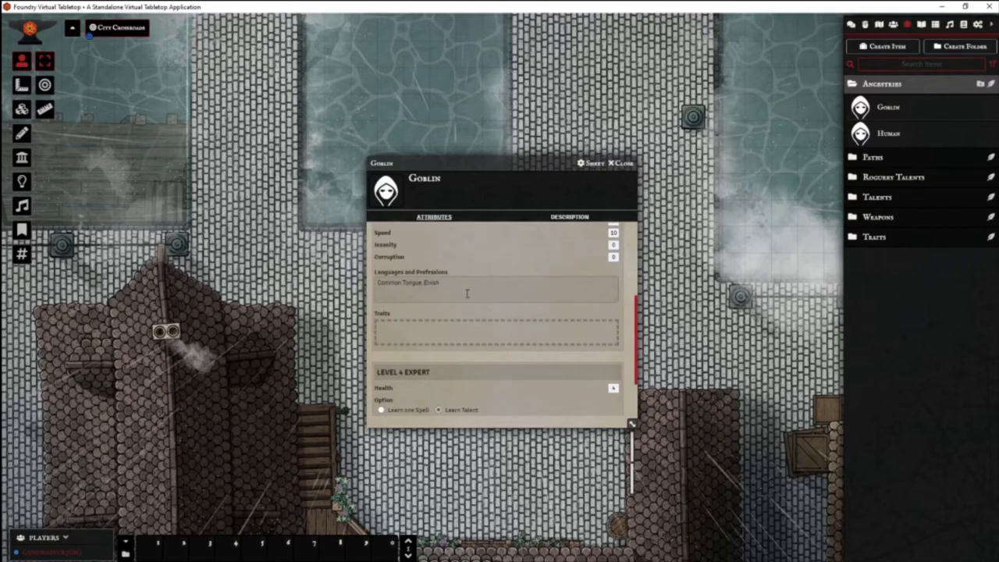
mouse_move(445, 329)
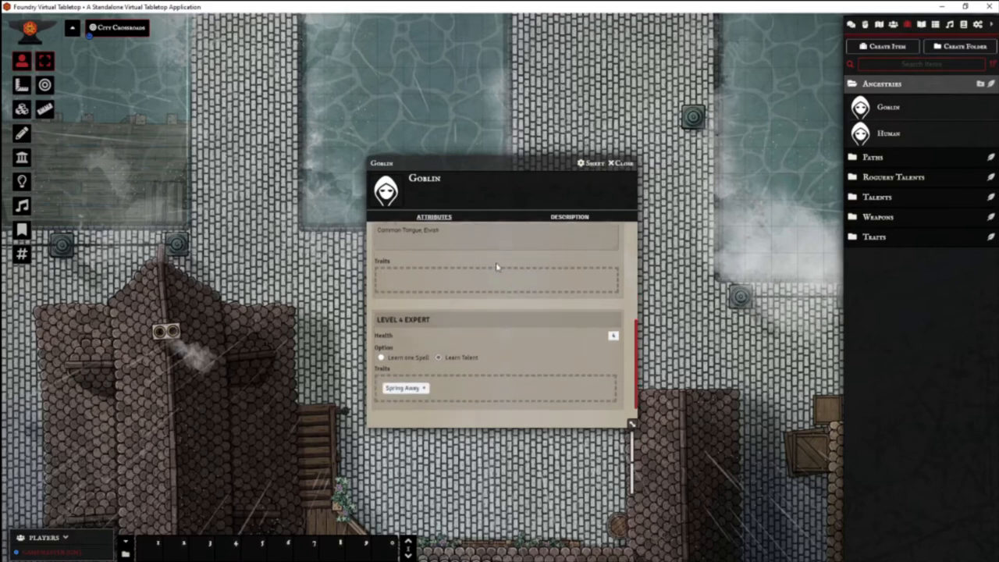
scroll(down, 3)
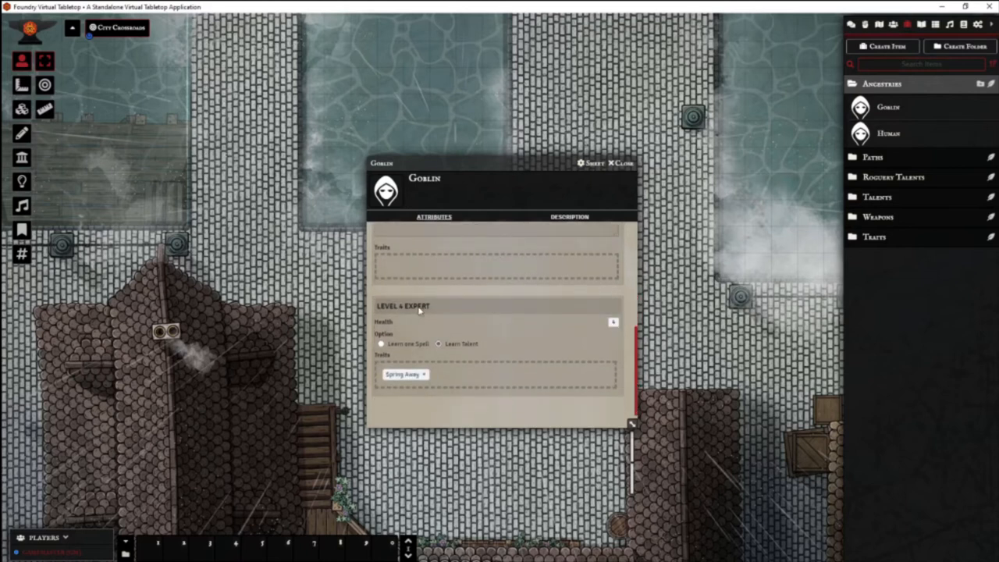
mouse_move(504, 331)
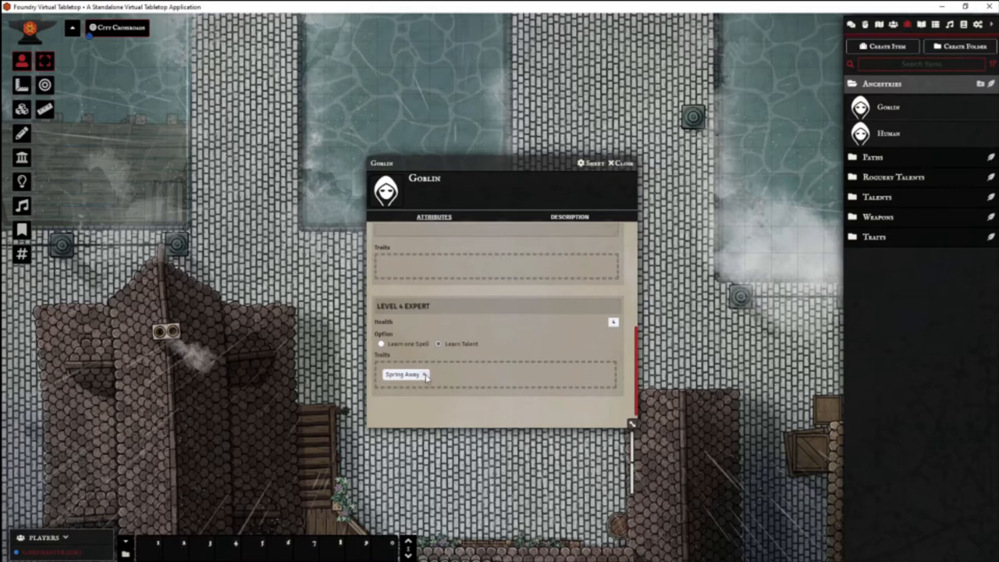
click(426, 377)
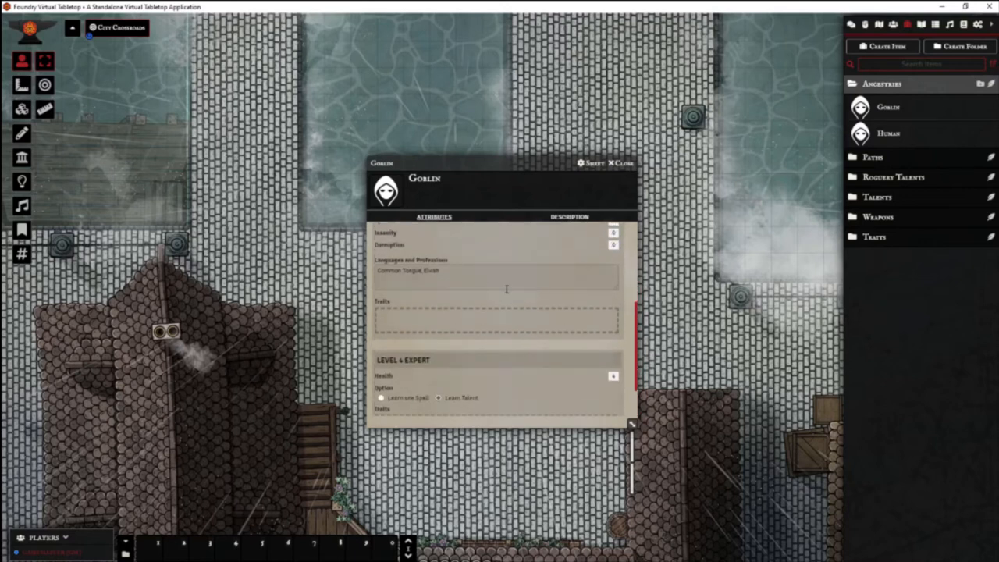
mouse_move(894, 172)
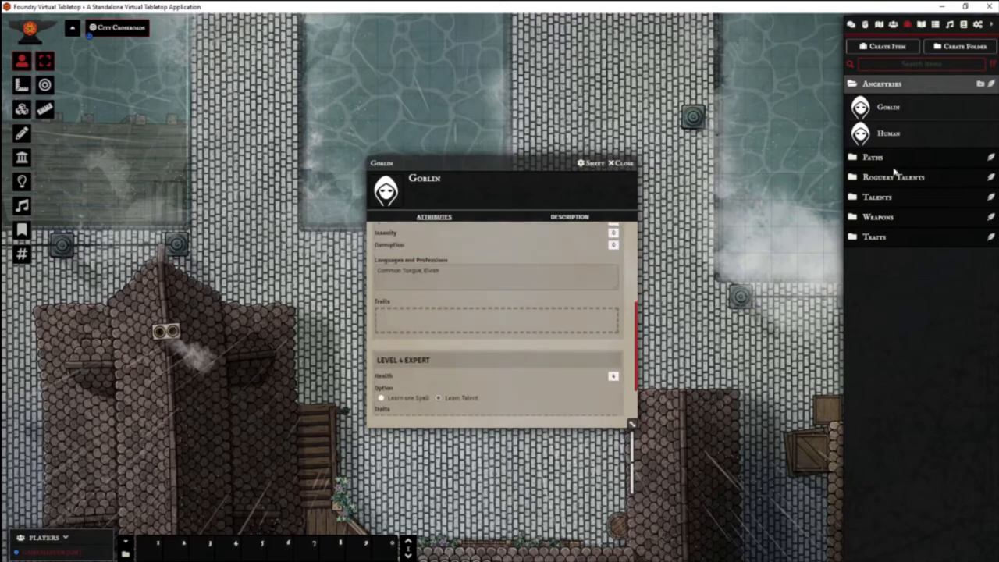
Add Immune, Iron Vulnerability, Shadowsight and Sneaky traits, plus Spring Away at level 4
click(877, 197)
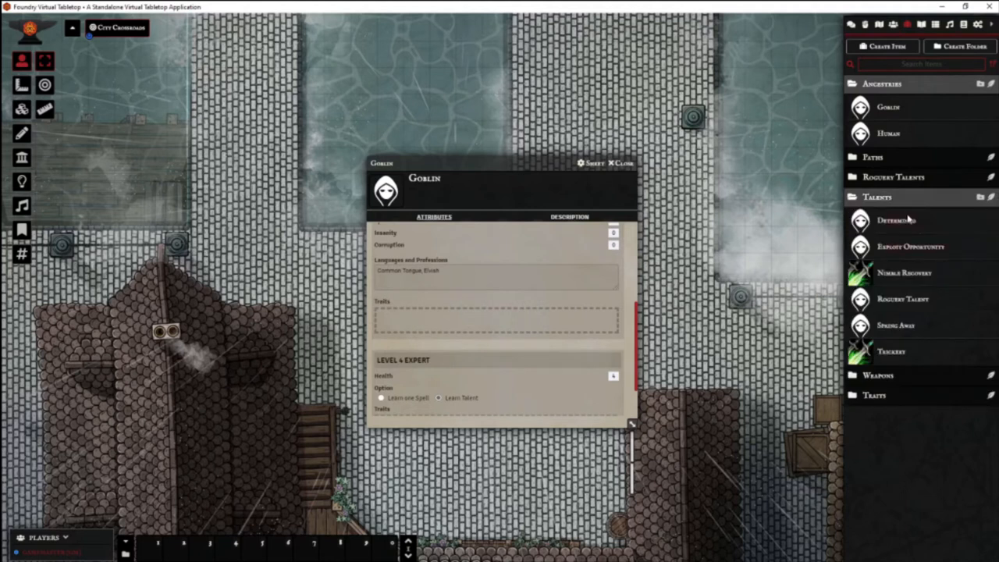
mouse_move(899, 230)
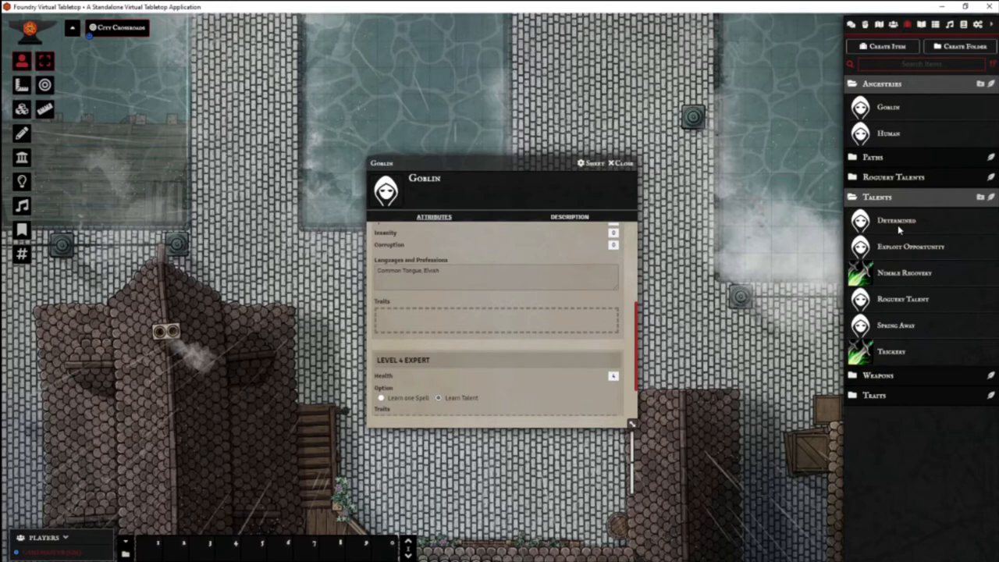
mouse_move(871, 254)
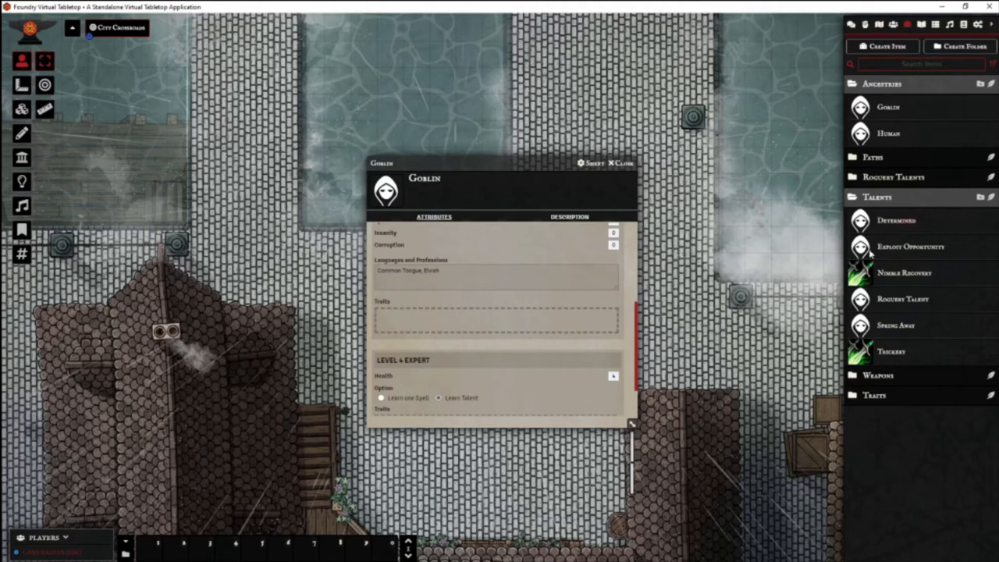
mouse_move(396, 303)
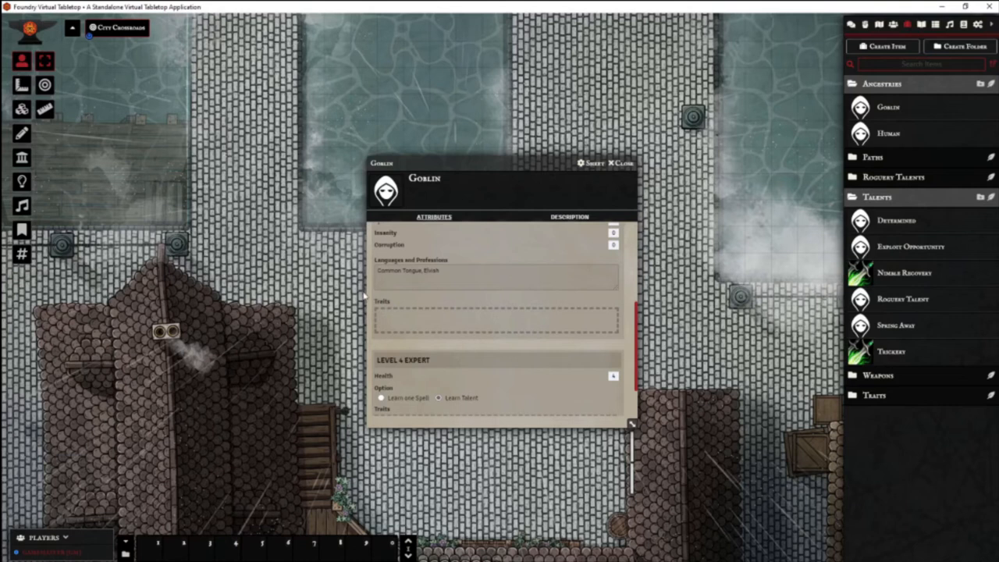
mouse_move(814, 197)
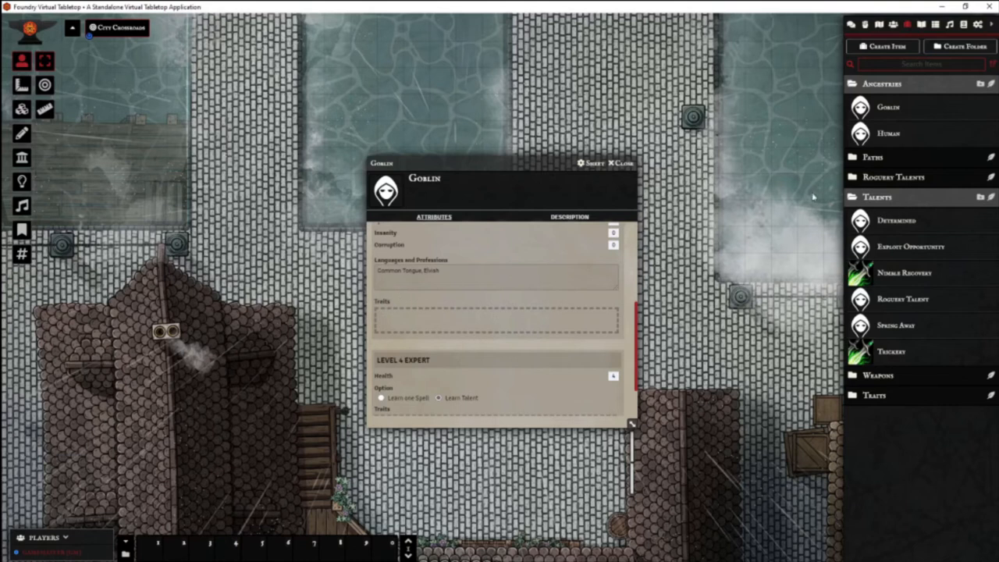
mouse_move(504, 351)
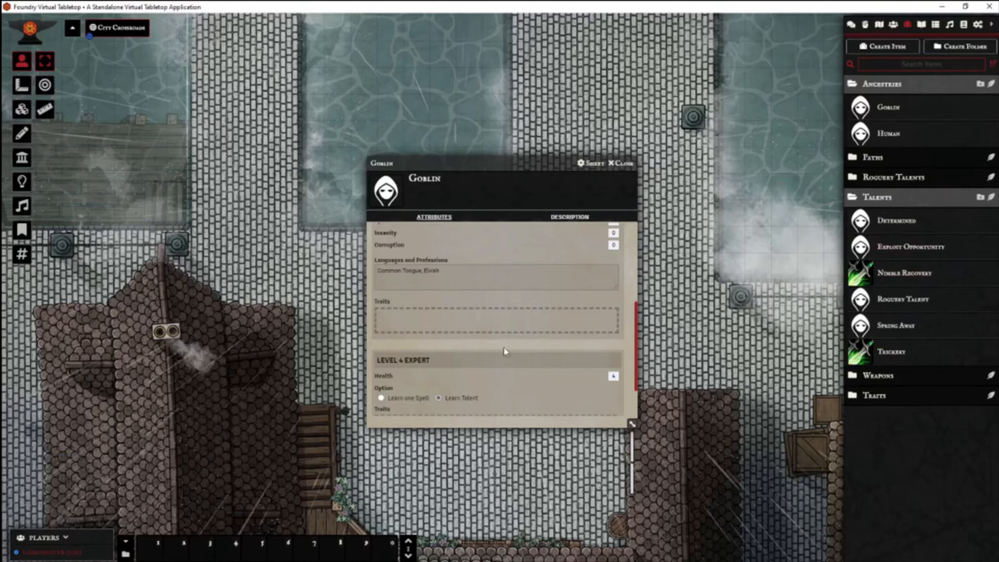
mouse_move(905, 221)
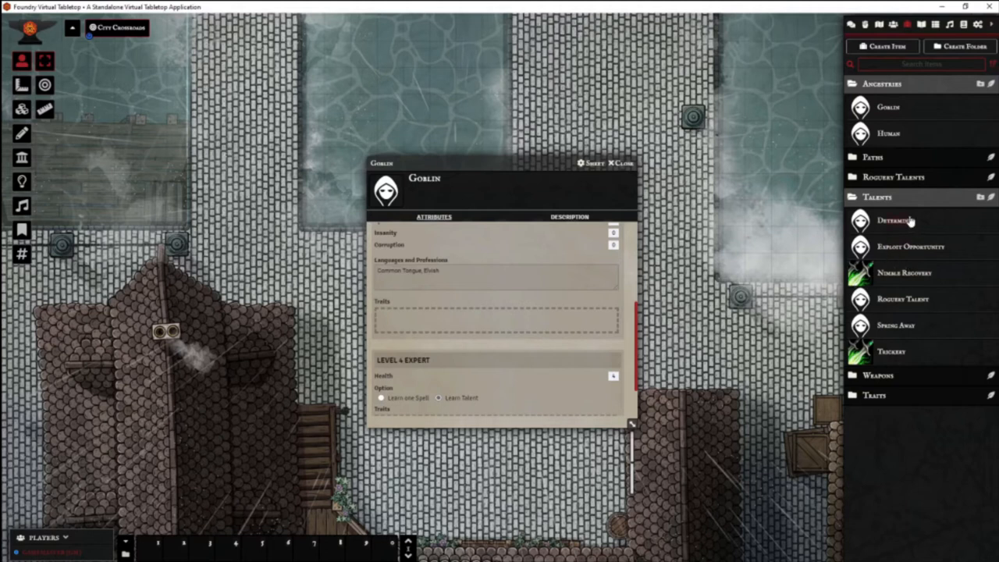
mouse_move(893, 390)
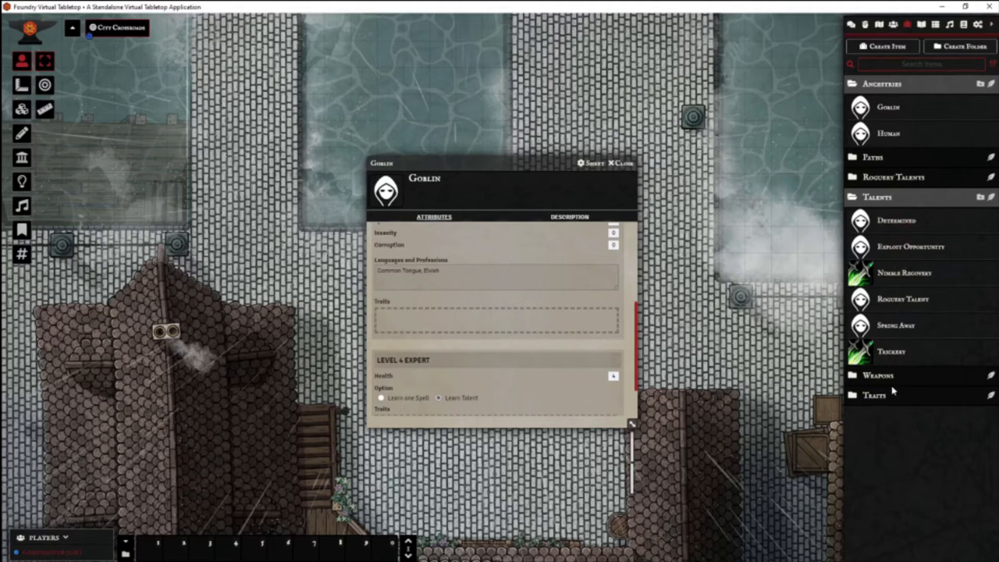
click(874, 395)
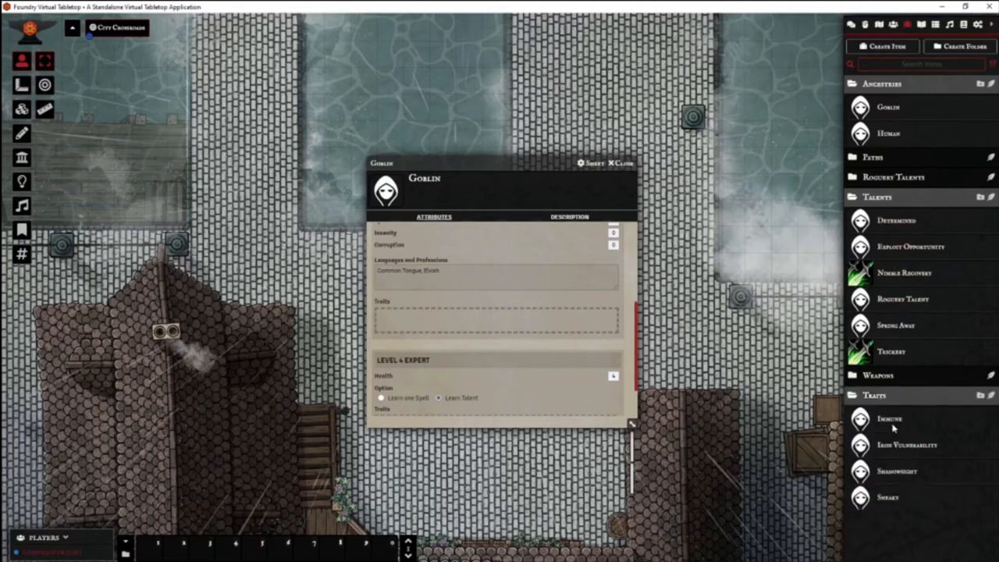
drag(890, 419, 398, 320)
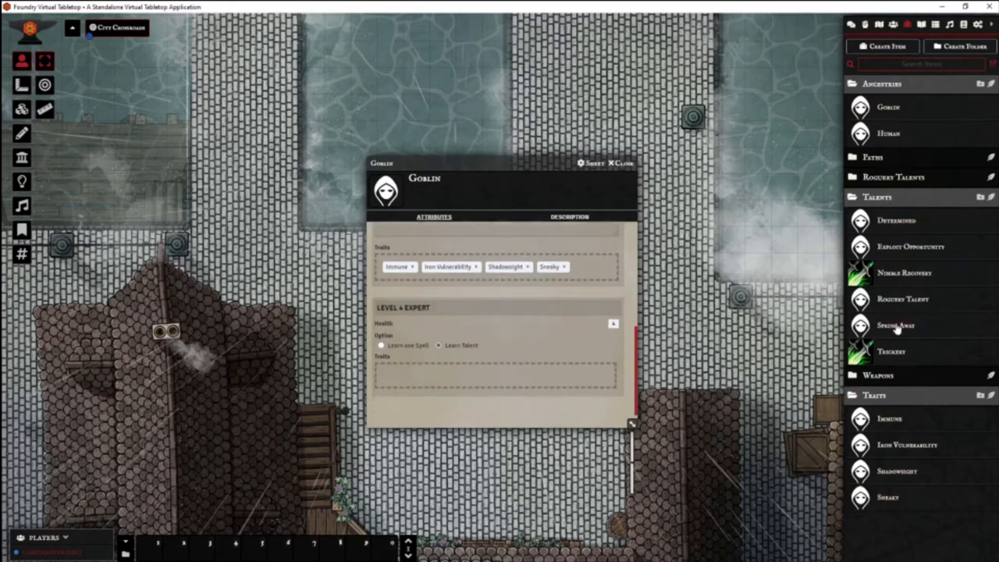
drag(896, 325, 404, 375)
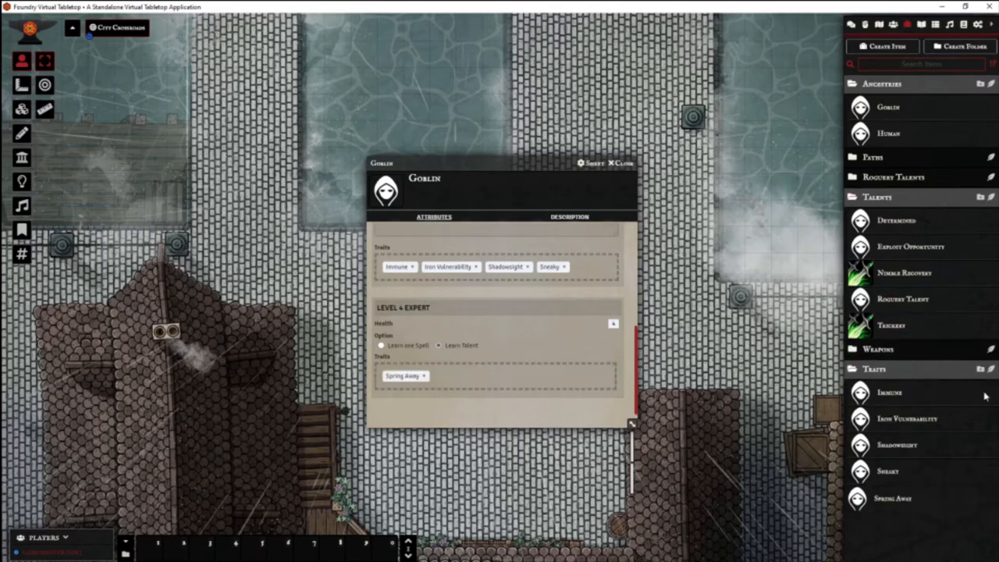
mouse_move(908, 452)
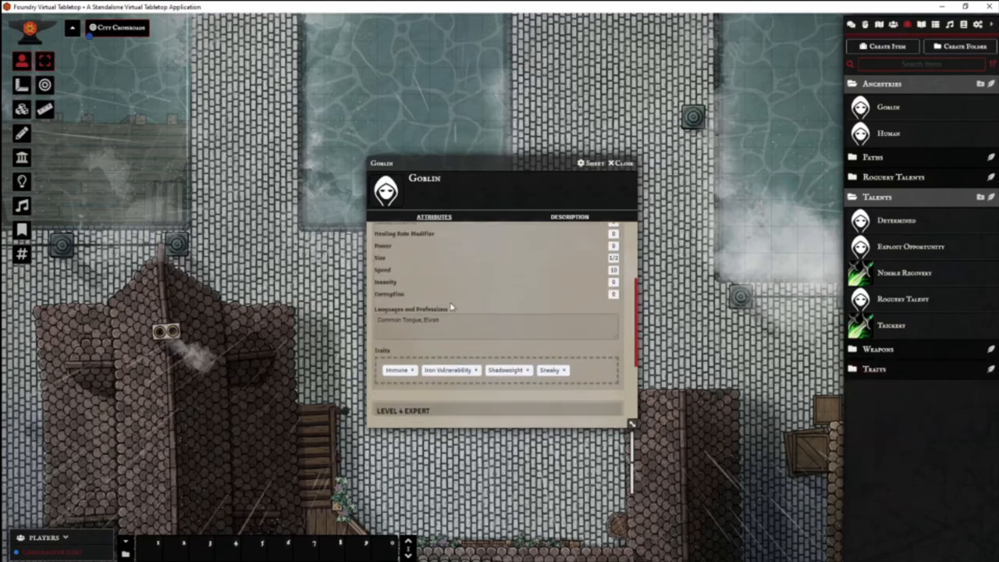
Review the Goblin description, return to its attributes, and close the ancestry sheet
click(569, 217)
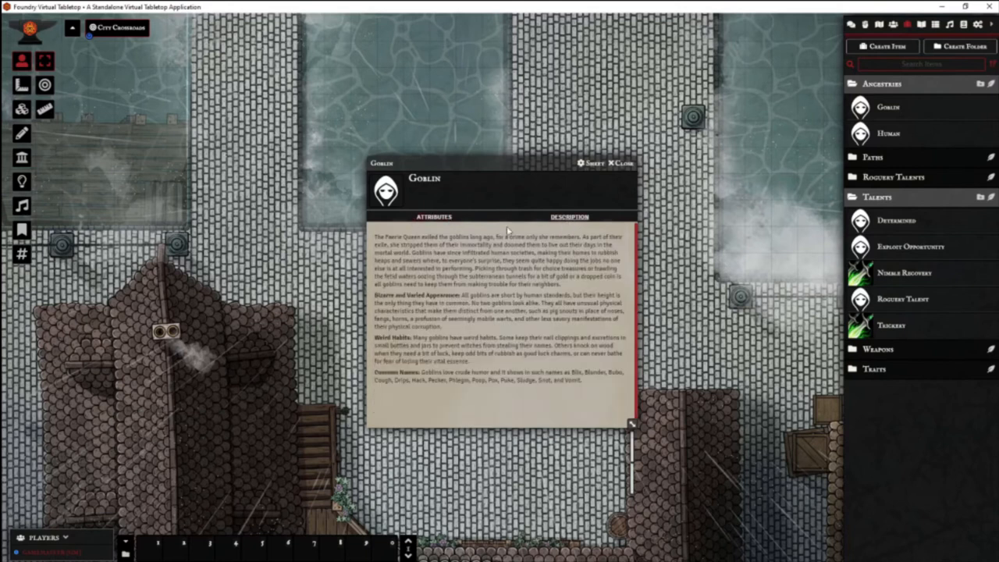
click(434, 216)
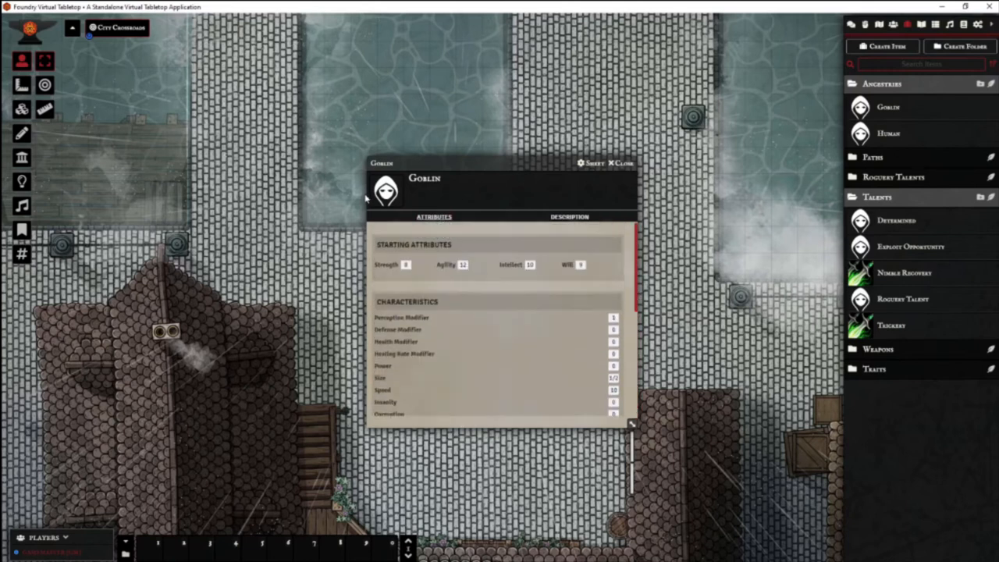
click(619, 163)
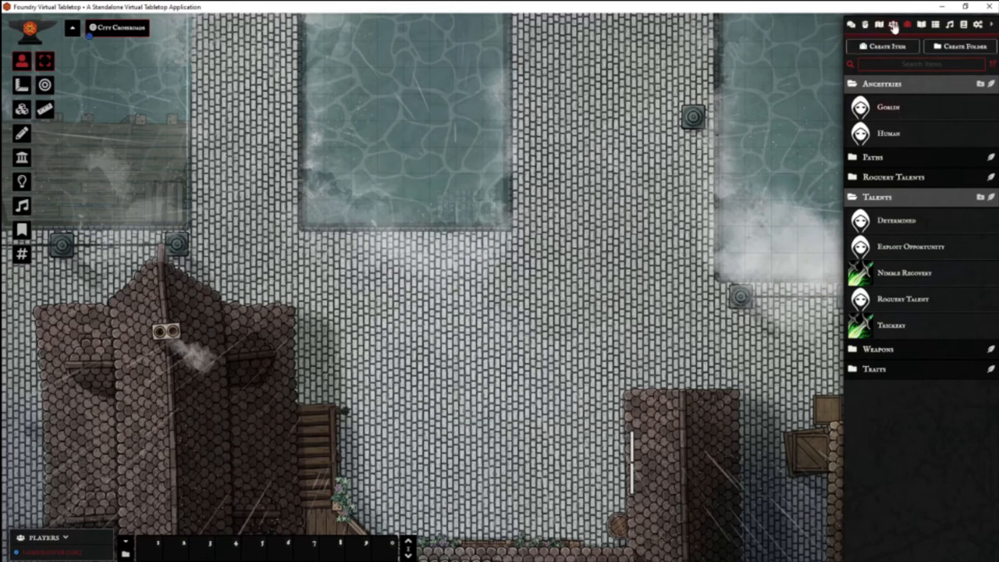
Reopen Gobbo's sheet and apply the Goblin ancestry to it
click(892, 25)
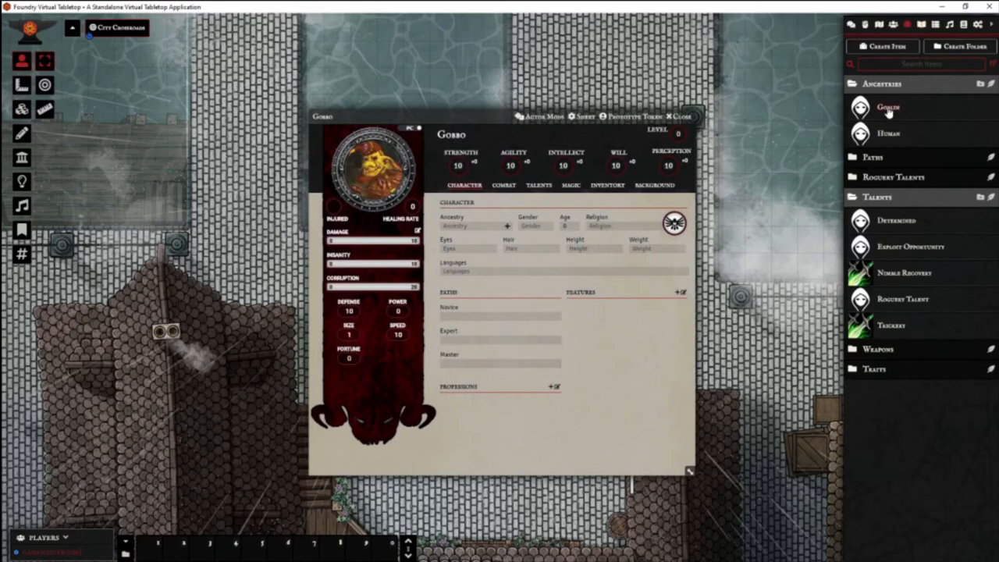
click(888, 107)
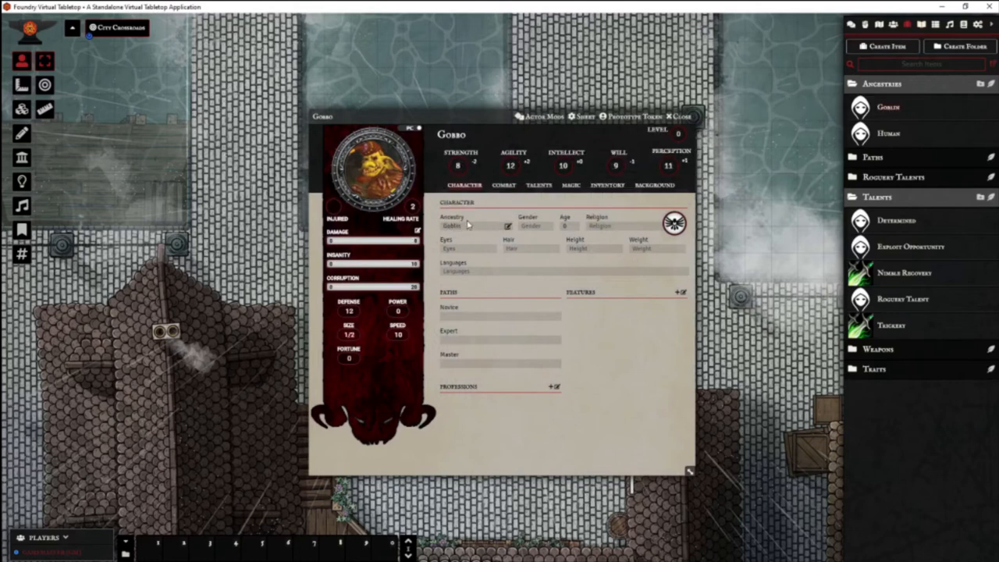
mouse_move(359, 357)
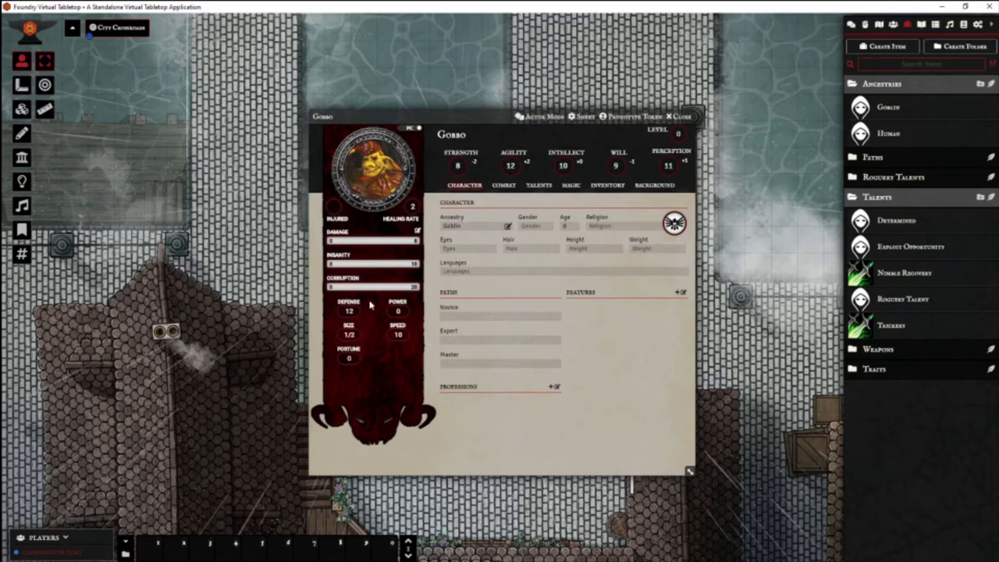
mouse_move(441, 166)
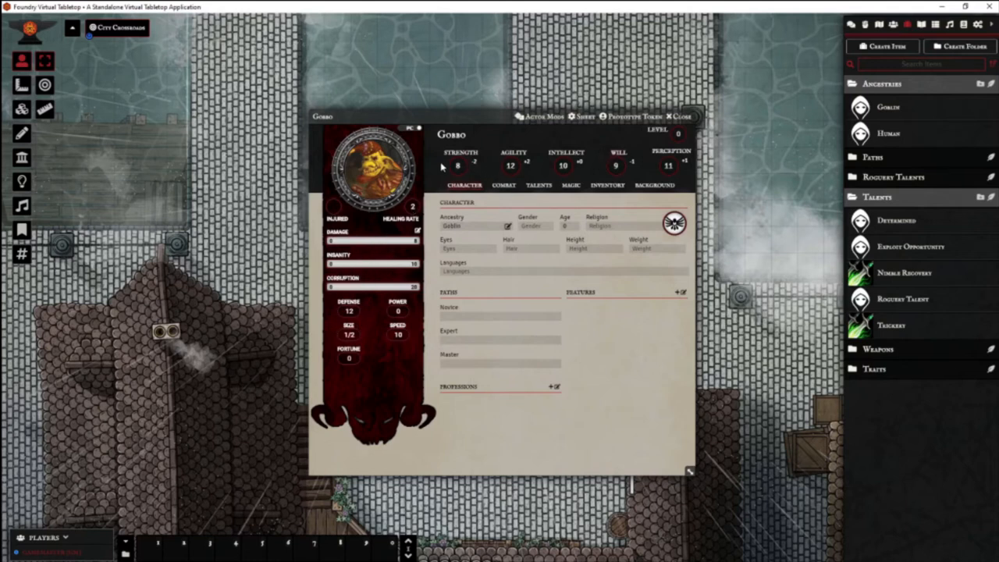
mouse_move(674, 158)
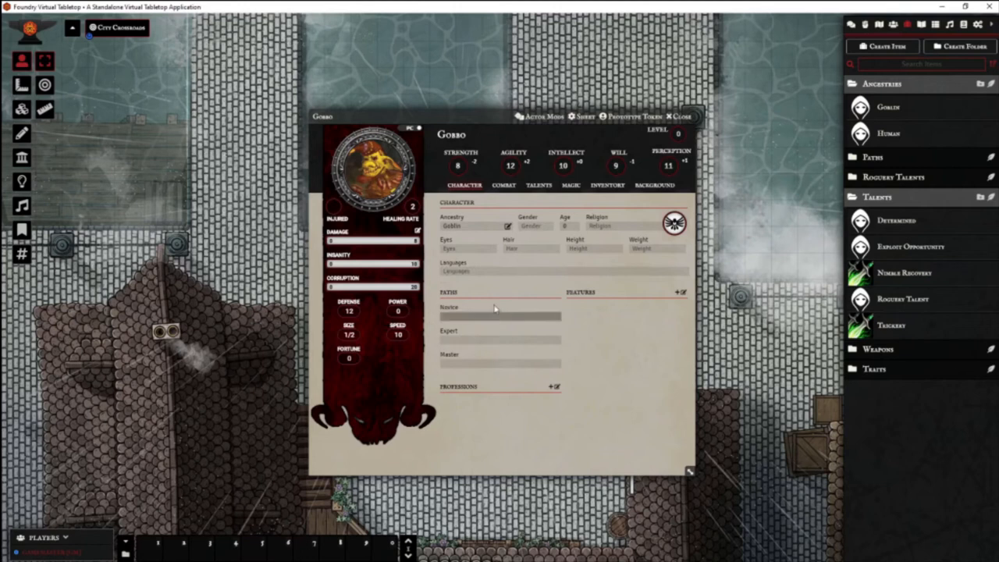
Open the Rogue path and remove Nimble Recovery and Trickery from its talents
click(678, 117)
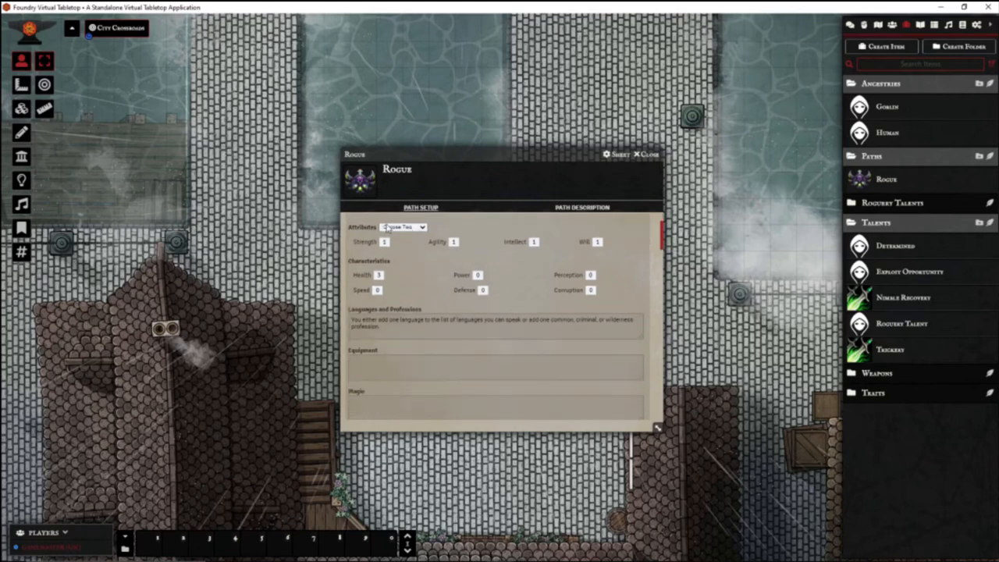
mouse_move(514, 249)
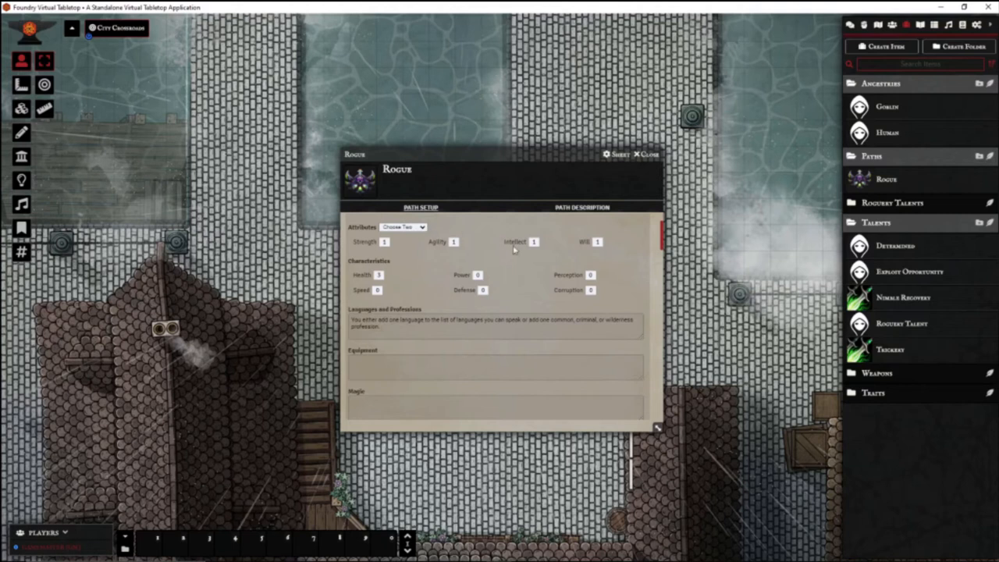
mouse_move(412, 245)
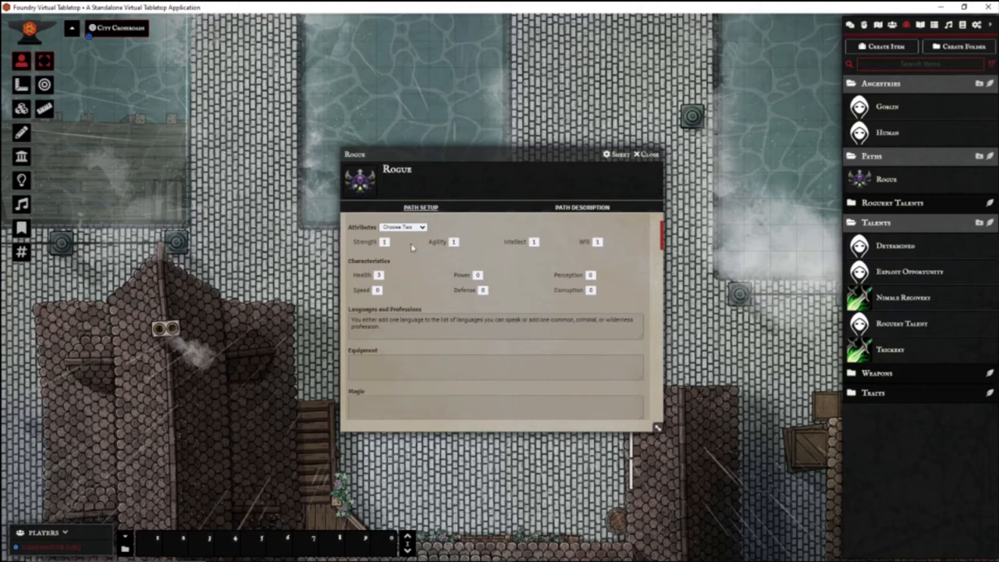
mouse_move(439, 256)
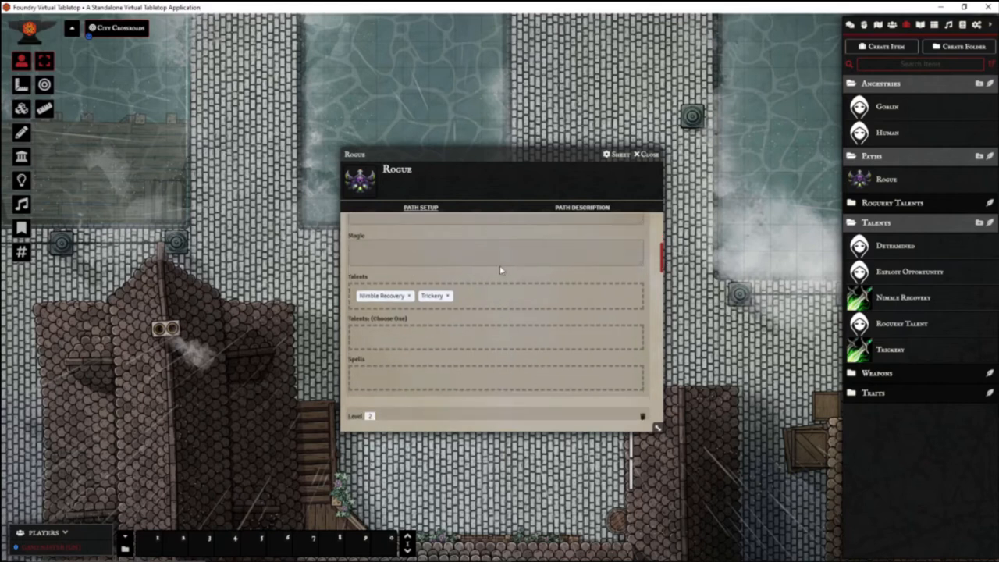
click(408, 295)
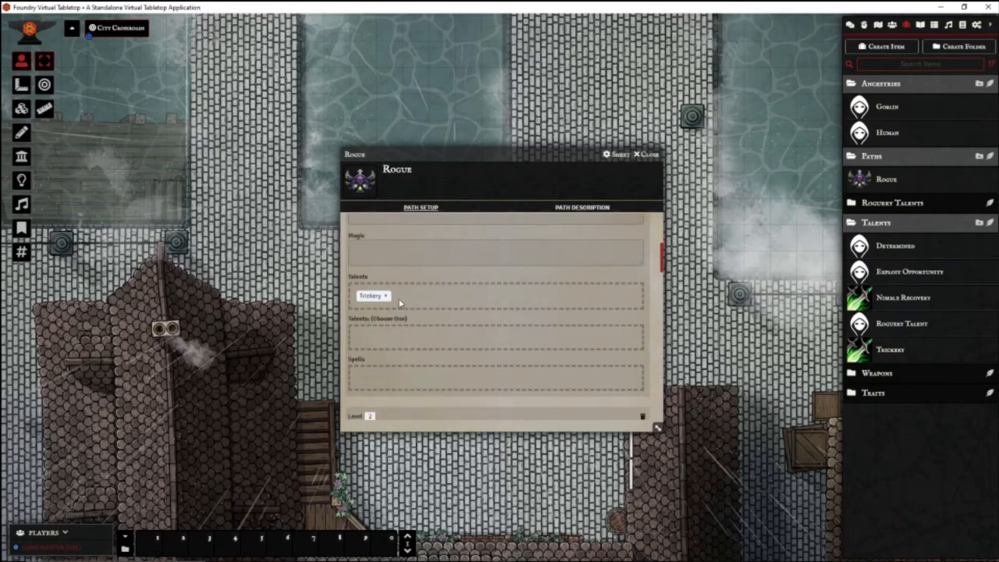
click(384, 295)
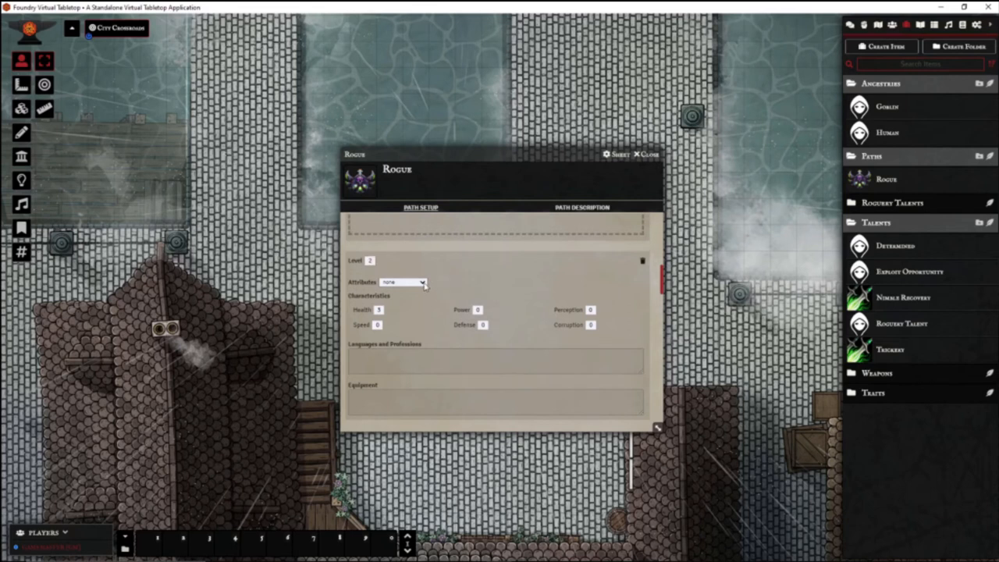
mouse_move(456, 304)
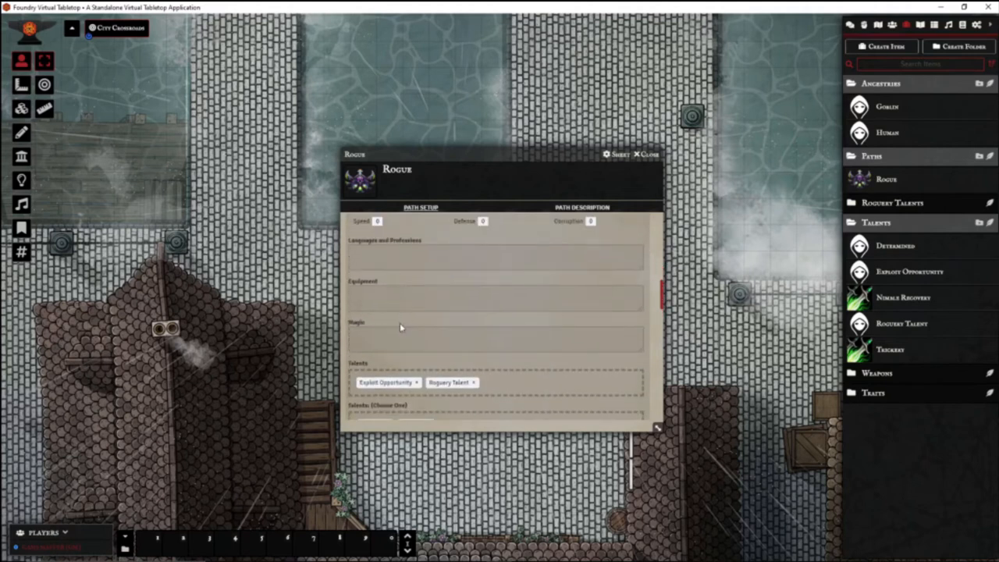
scroll(down, 3)
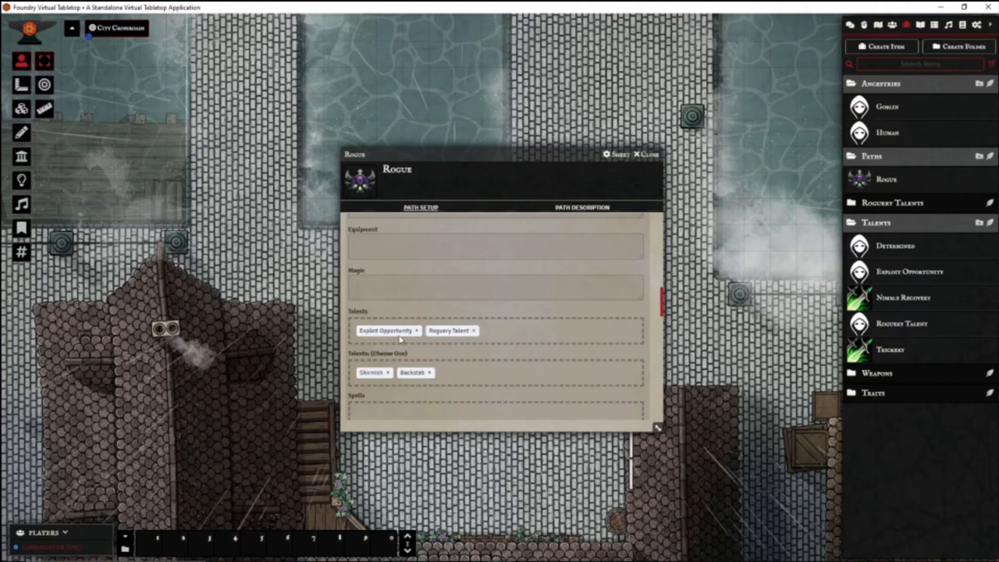
mouse_move(546, 316)
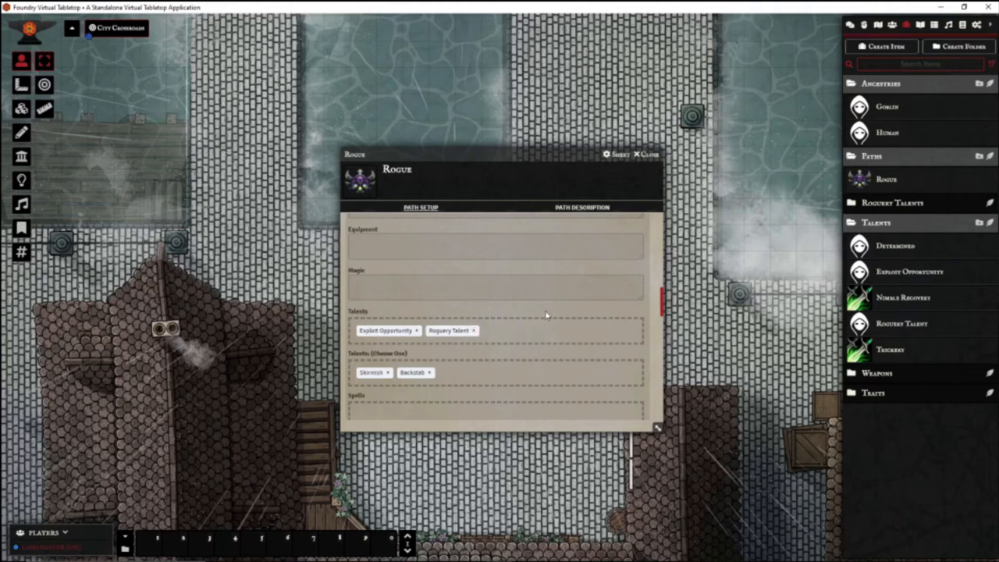
mouse_move(451, 327)
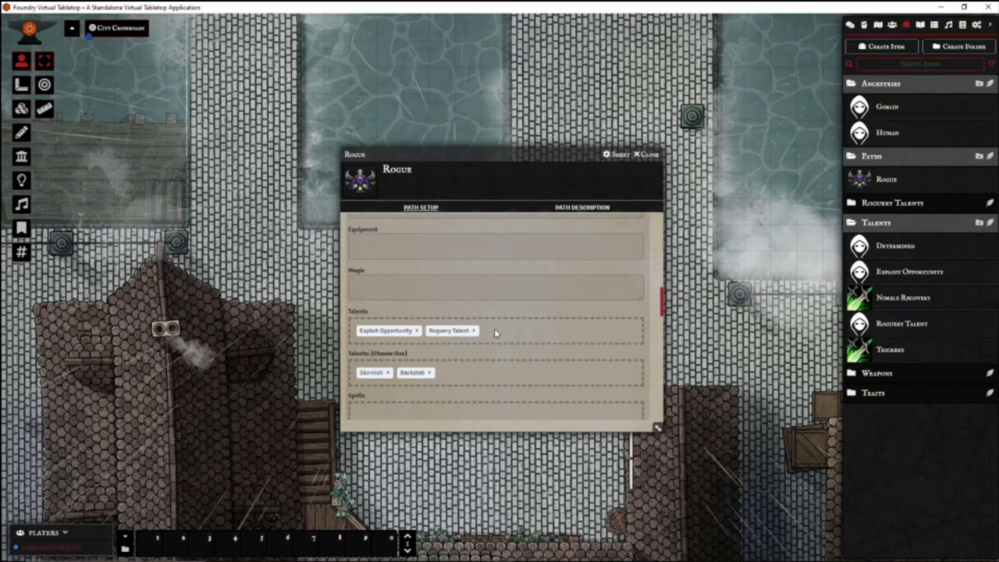
mouse_move(489, 320)
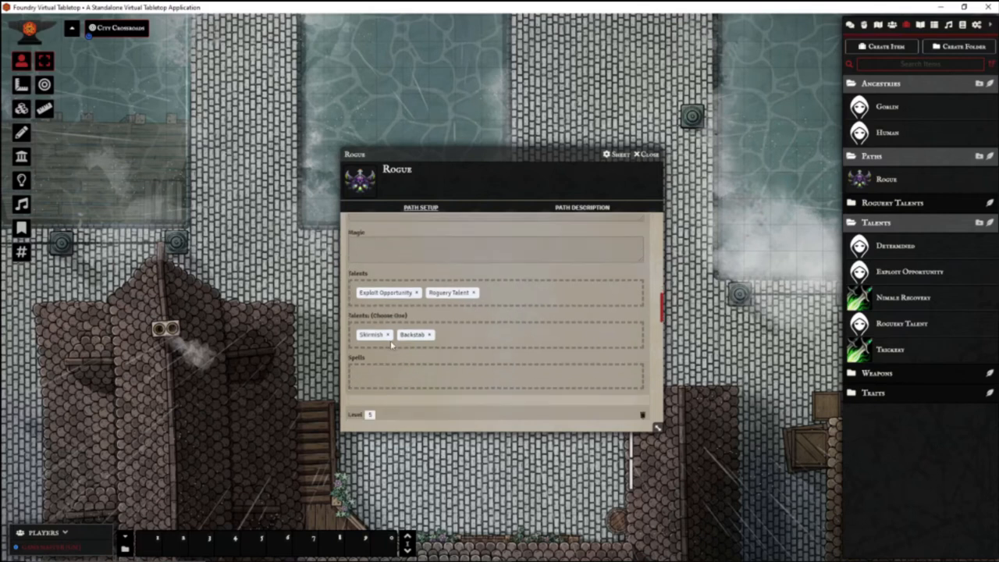
scroll(down, 3)
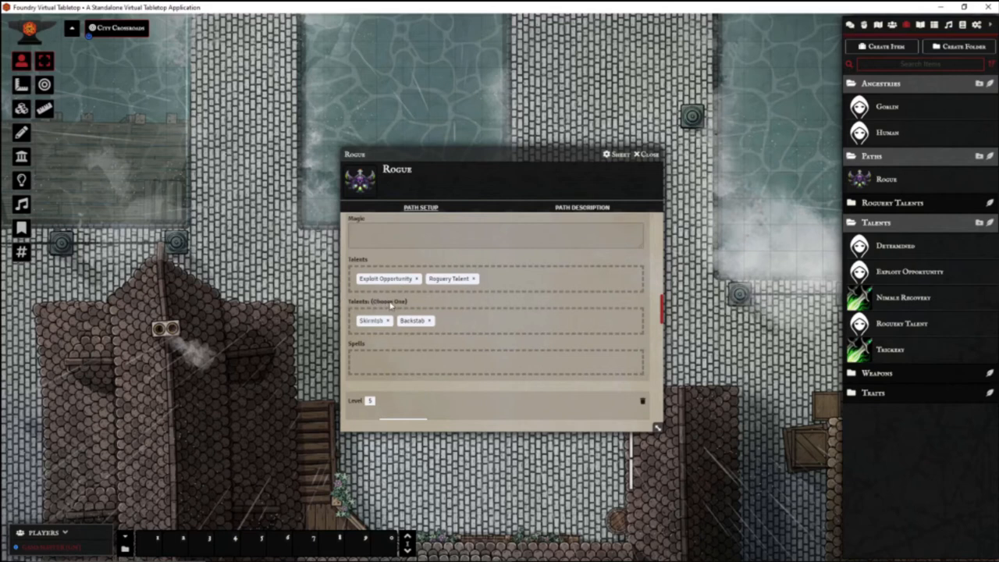
mouse_move(415, 321)
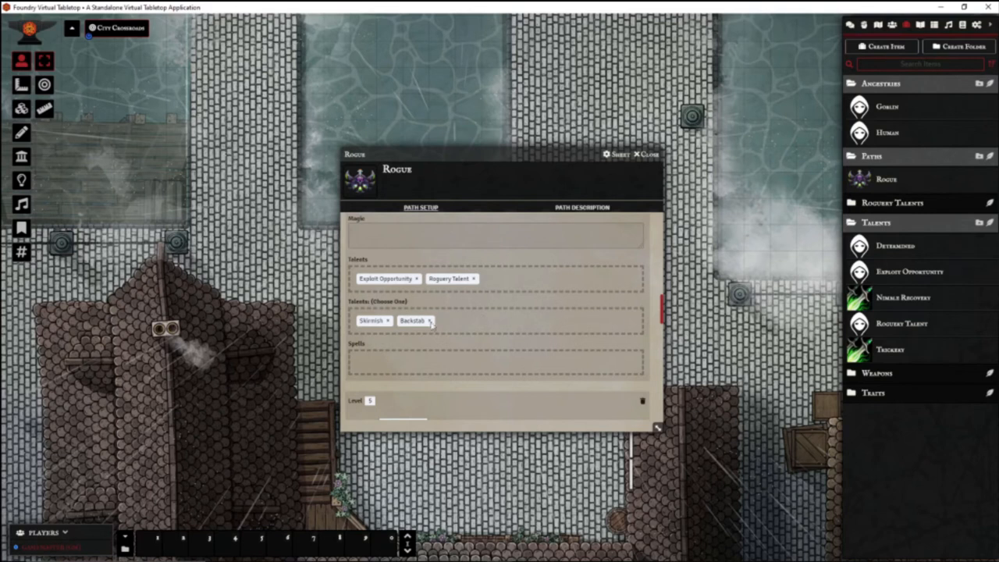
mouse_move(497, 331)
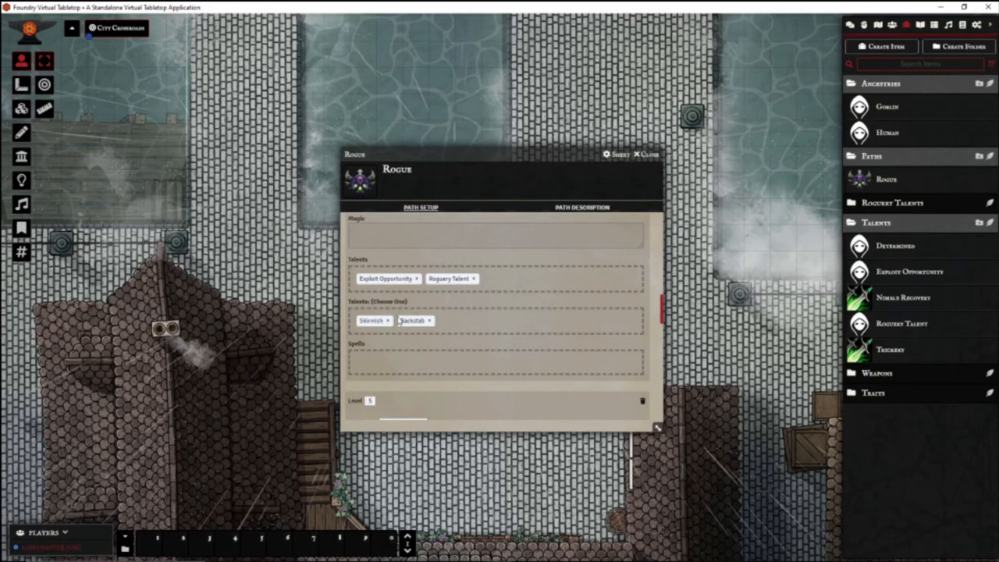
scroll(down, 3)
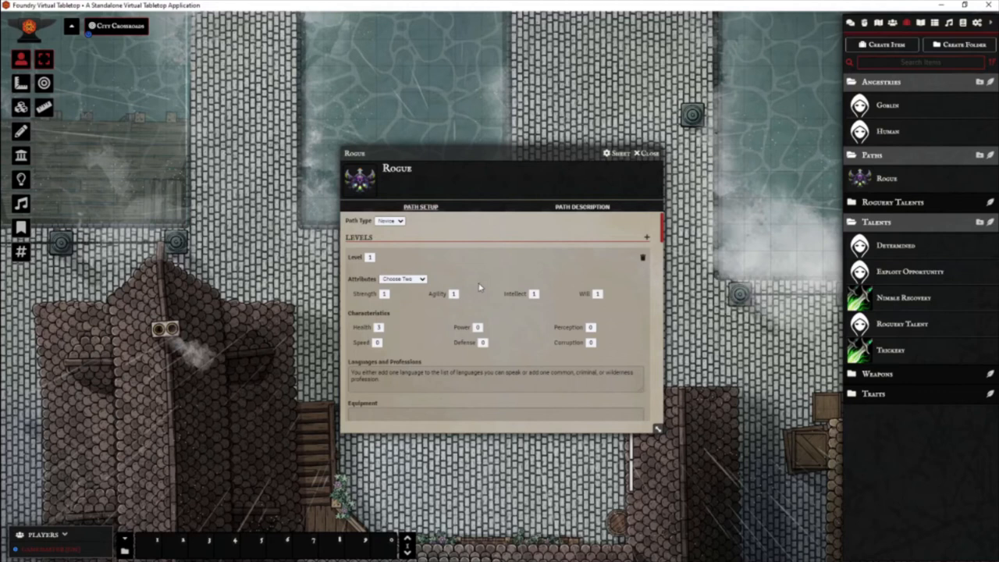
mouse_move(610, 166)
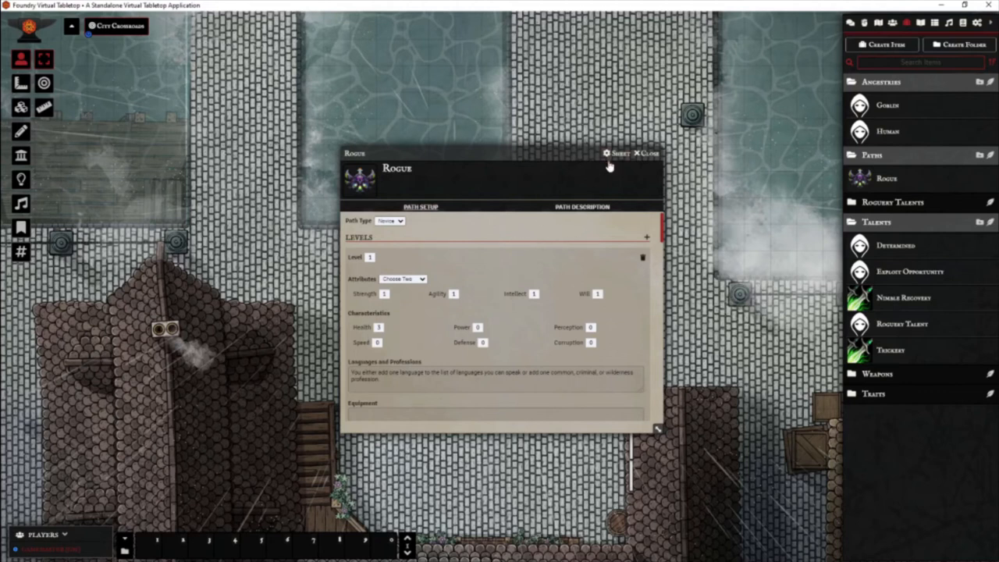
mouse_move(664, 222)
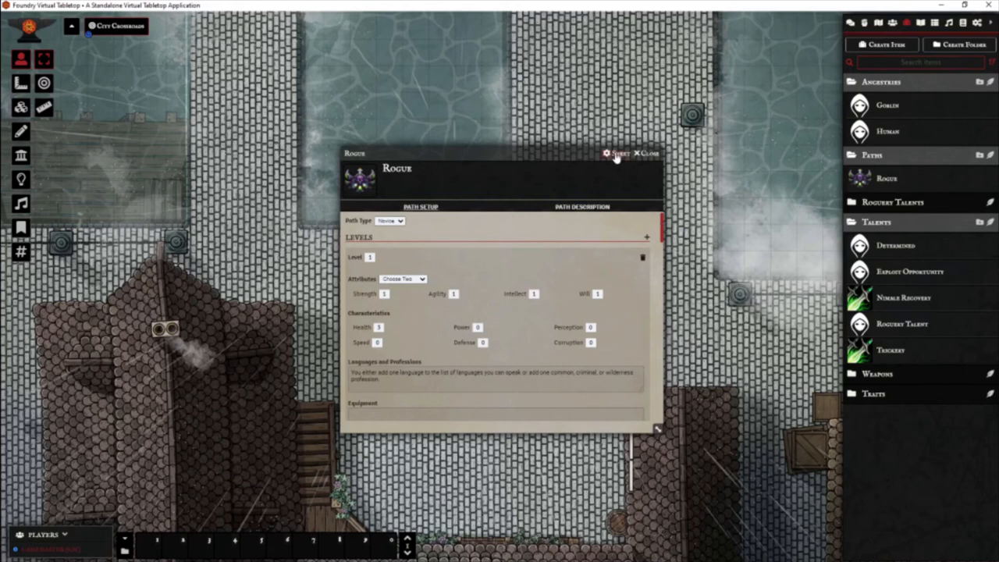
Switch the Rogue path sheet to DemonlordPathPlayerView, then try ticking Strength
click(616, 153)
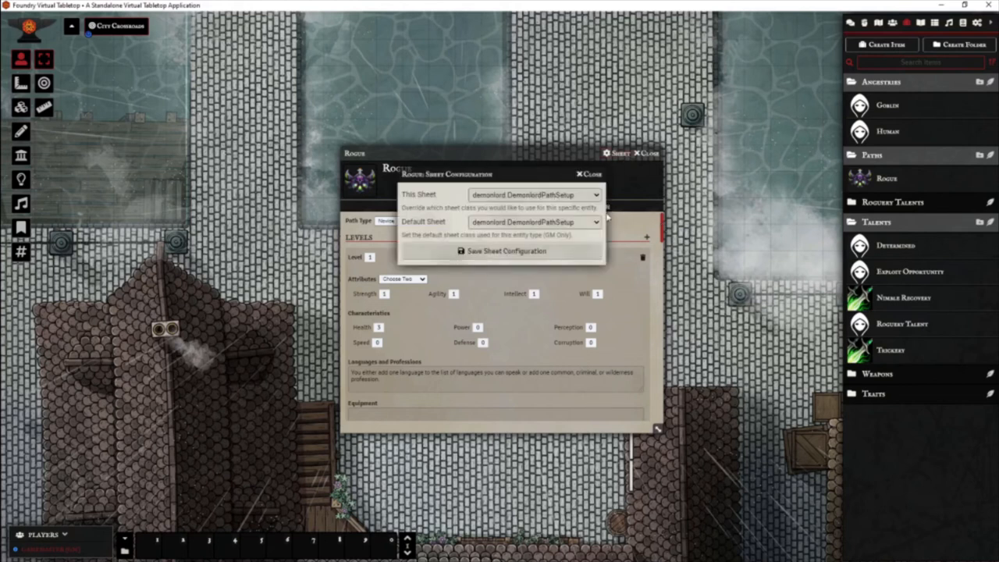
click(534, 194)
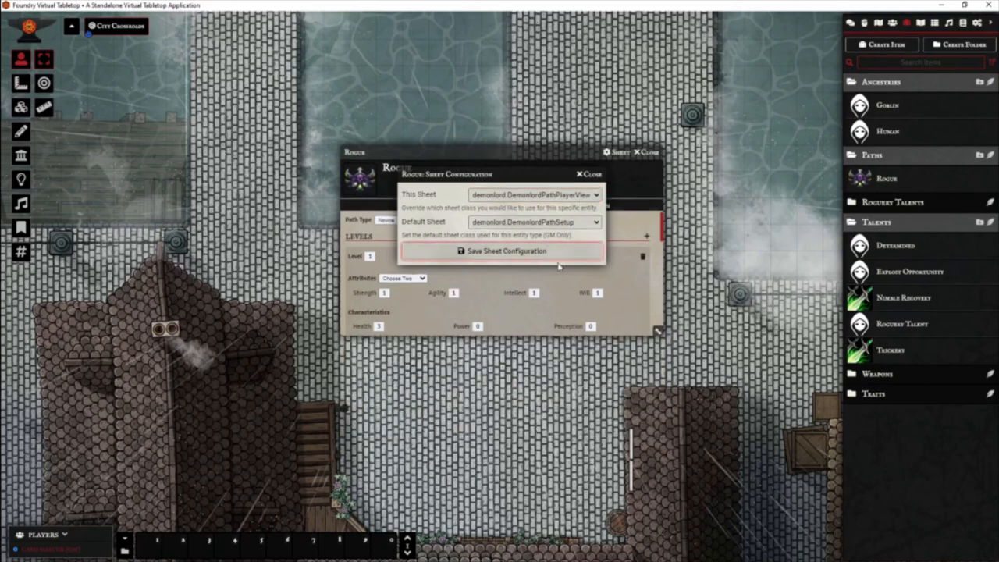
click(506, 251)
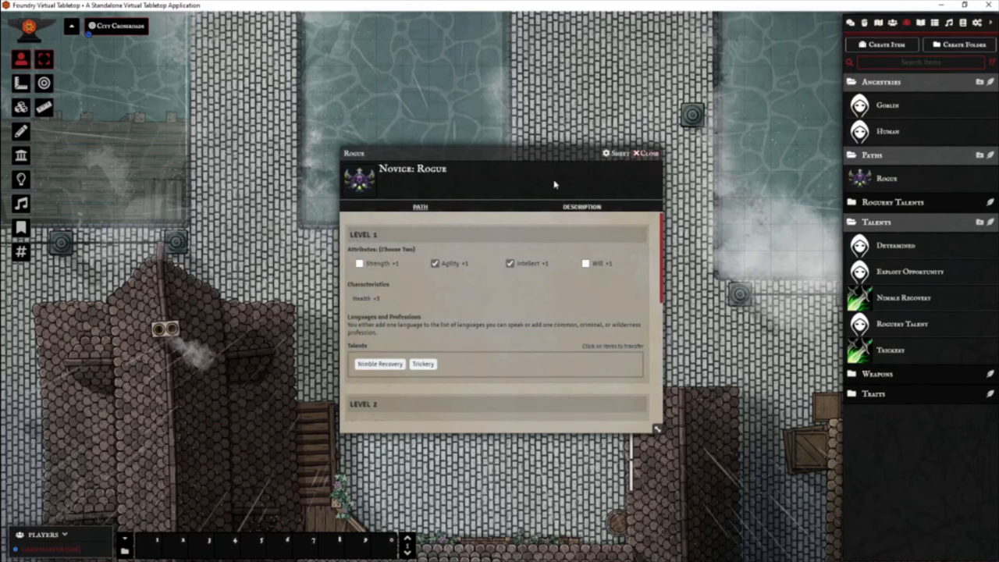
mouse_move(378, 258)
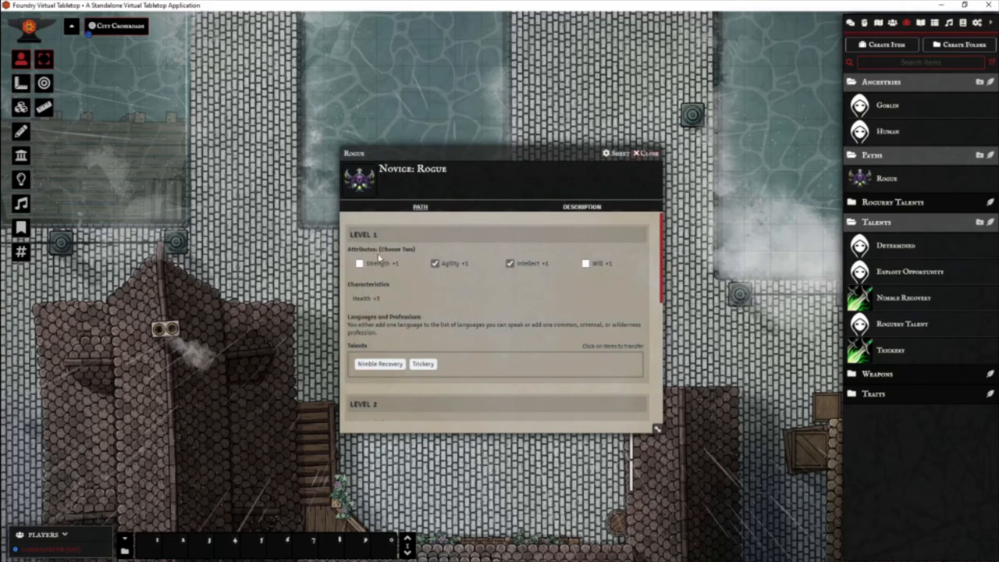
click(359, 263)
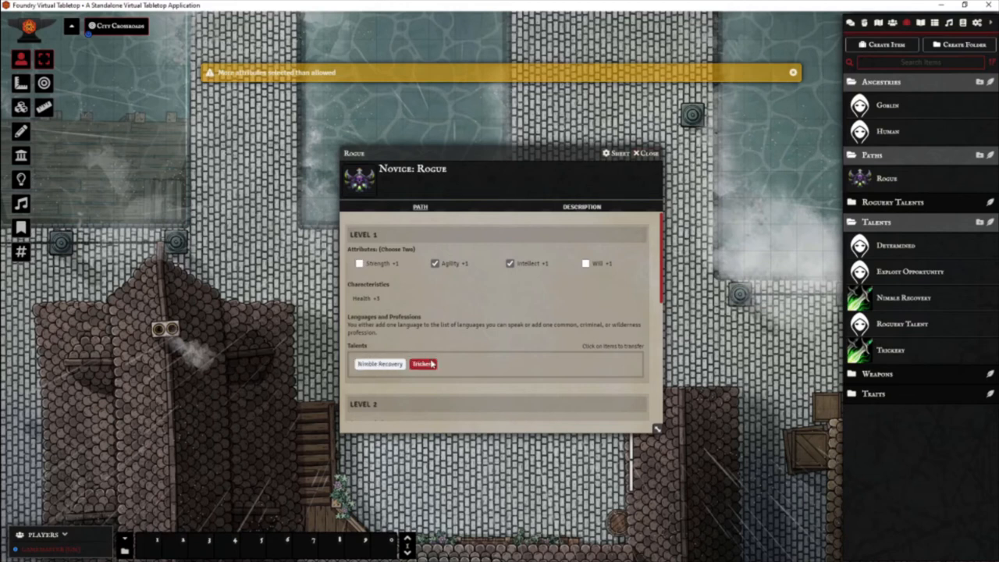
scroll(down, 3)
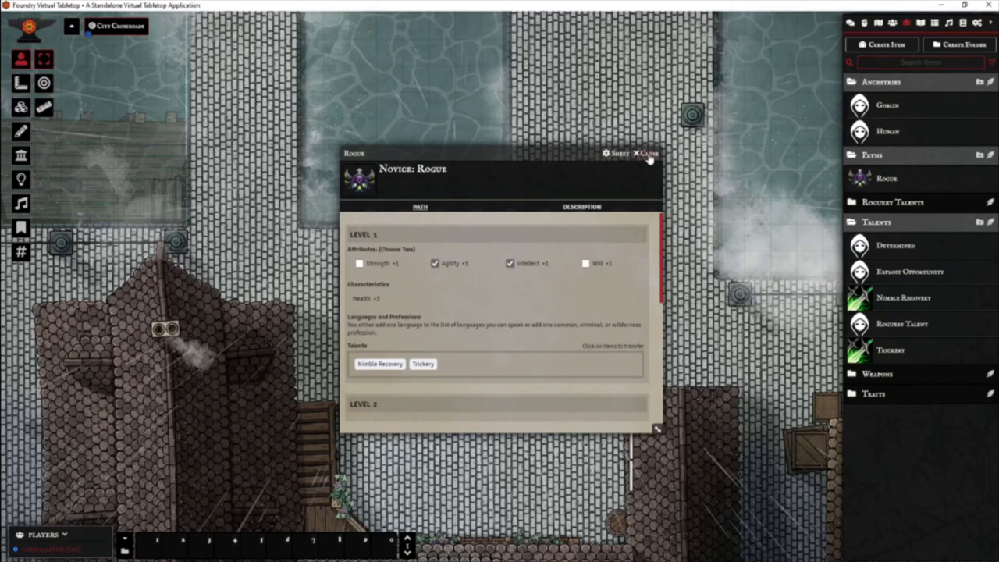
Close the Rogue path window and return to Gobbo's Novice Rogue sheet
click(646, 153)
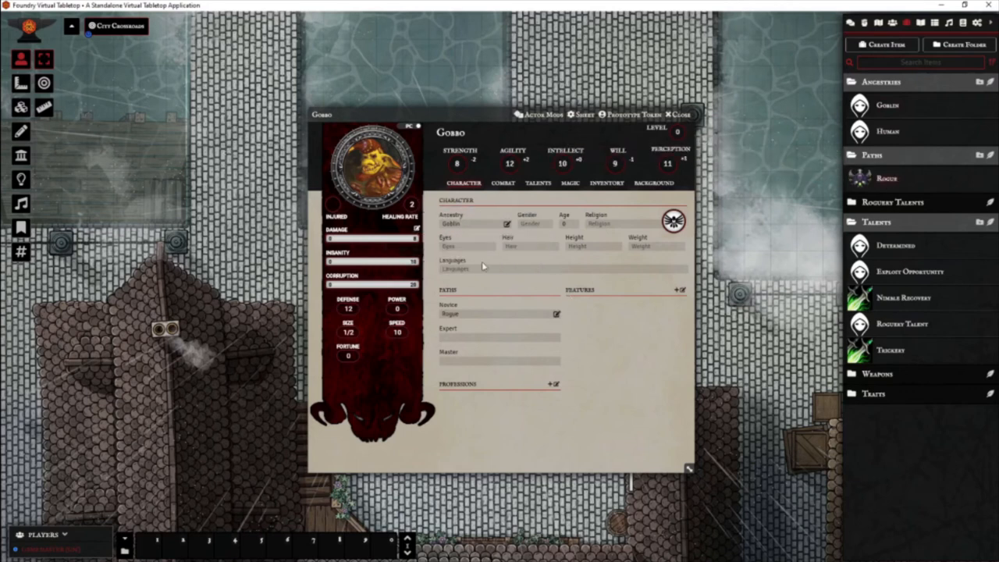
mouse_move(668, 133)
text(1)
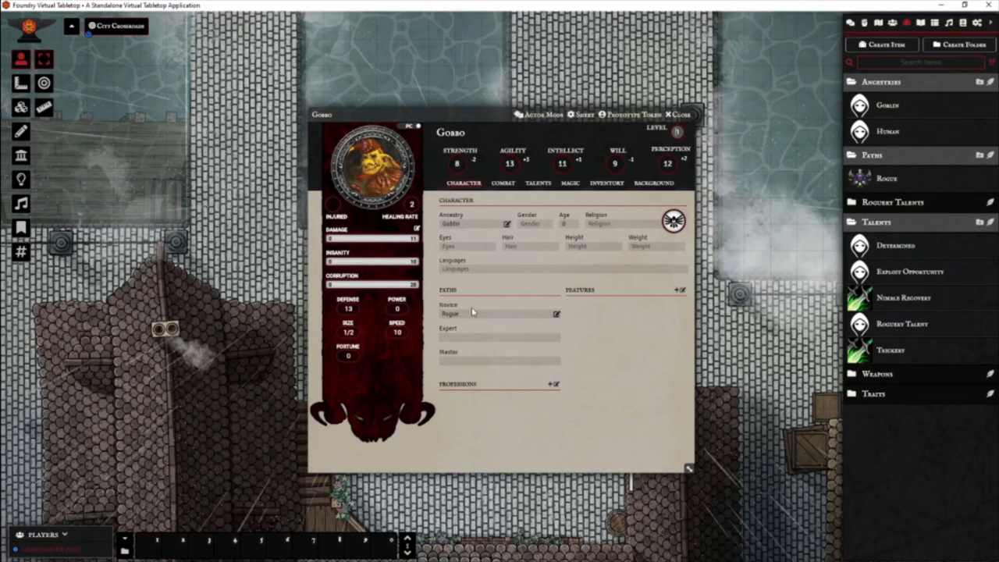
click(538, 183)
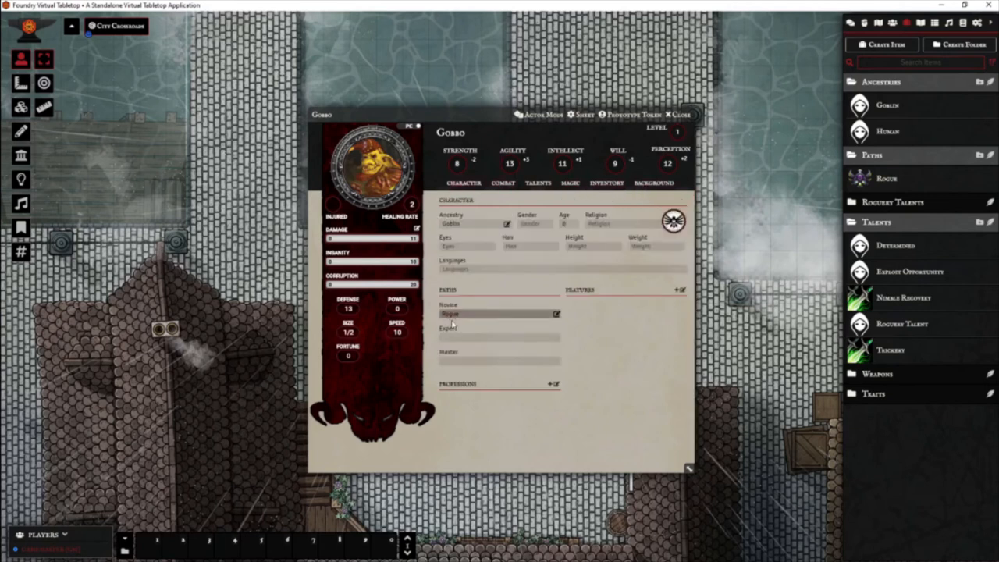
Change Gobbo's level 1 Rogue attribute choices to Agility and Will
click(450, 313)
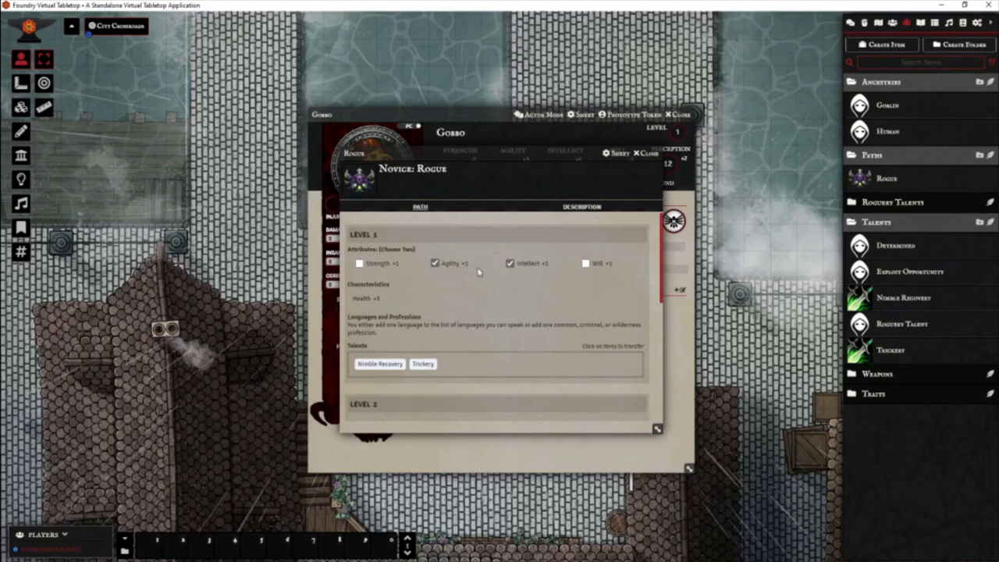
click(435, 263)
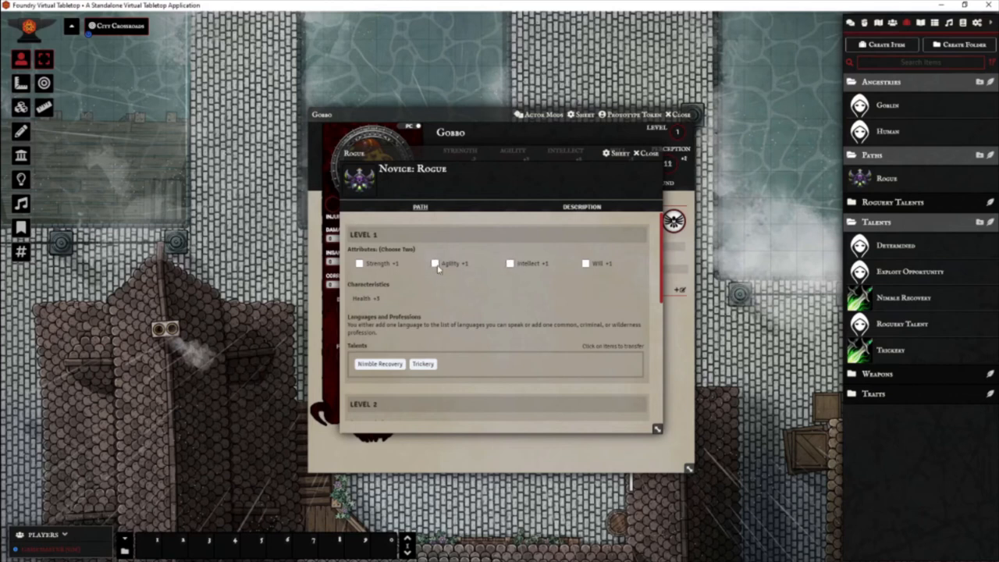
click(435, 263)
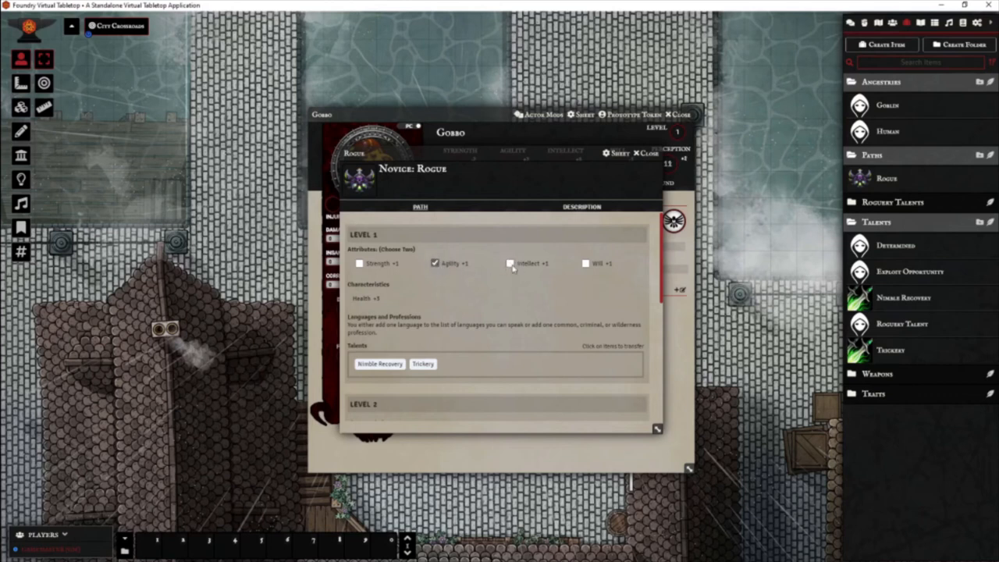
click(585, 263)
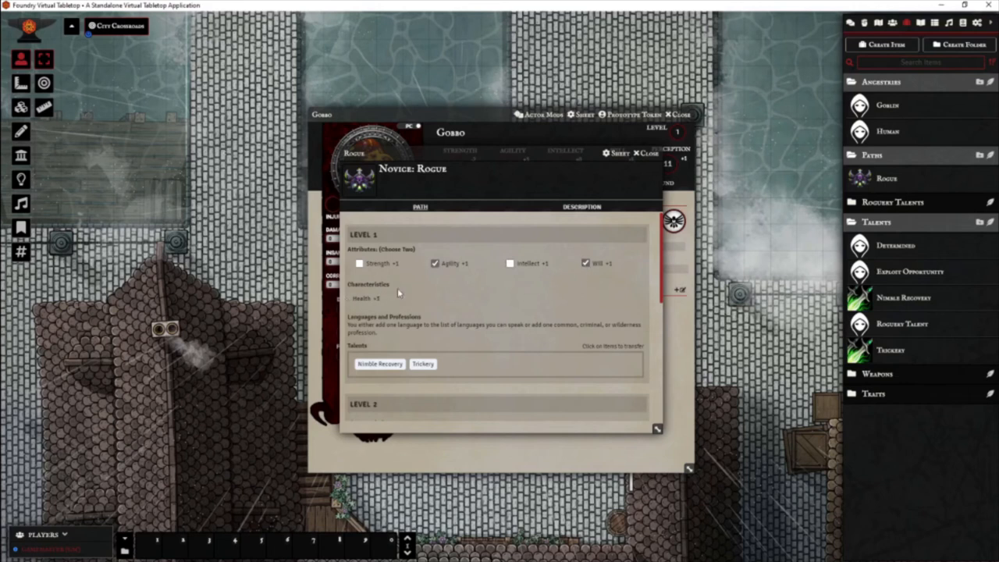
mouse_move(316, 261)
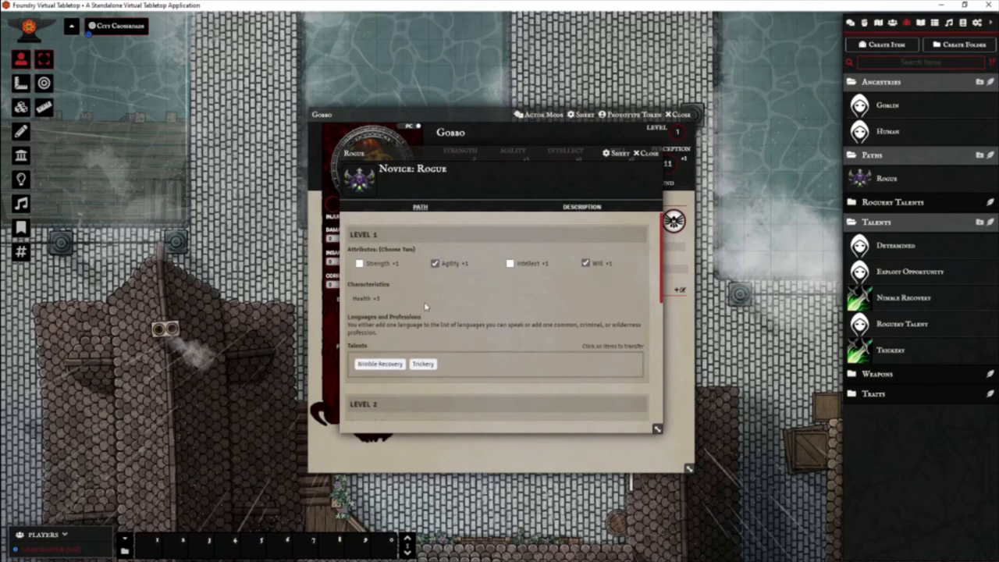
Transfer a level 1 Rogue talent to Gobbo
scroll(down, 3)
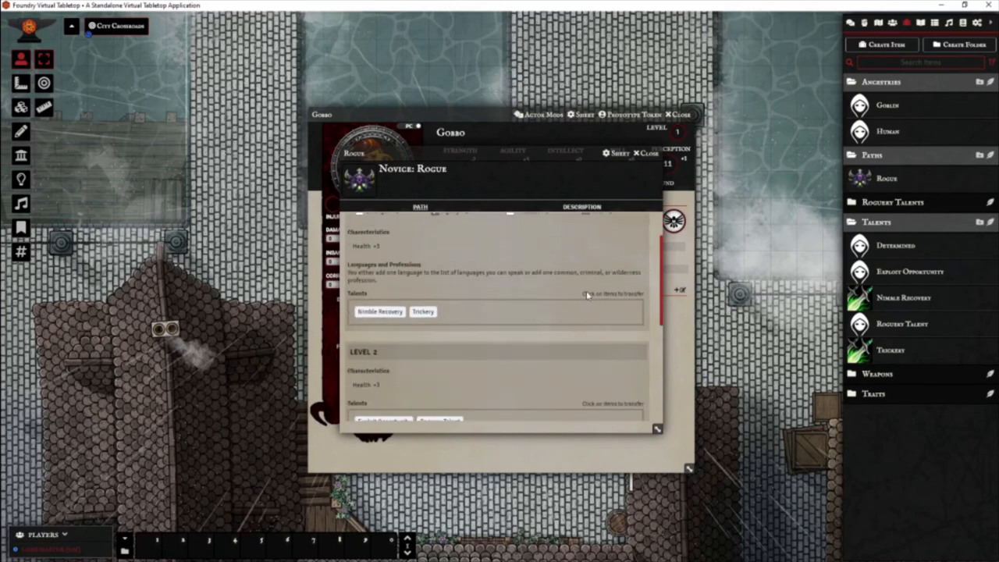
click(380, 311)
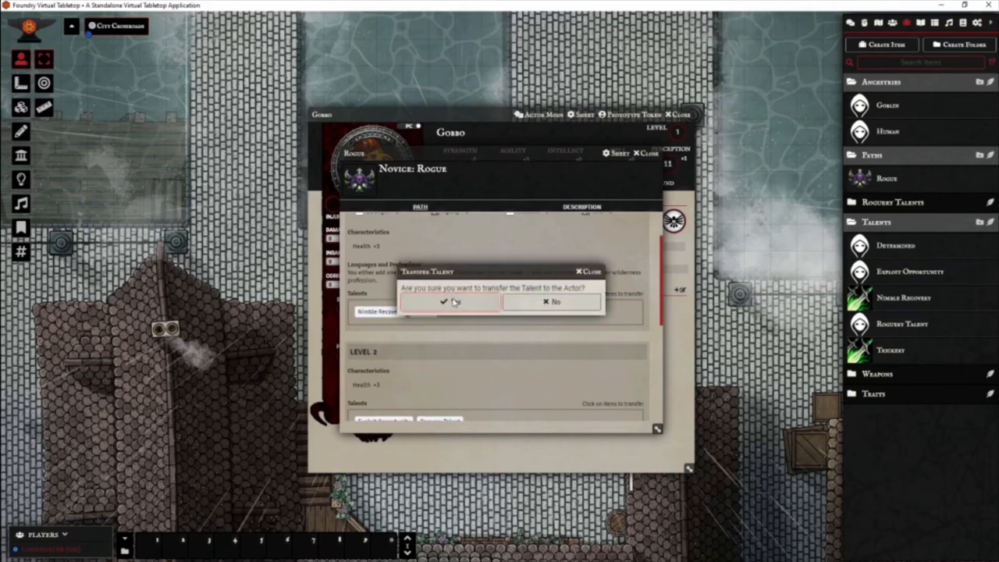
click(442, 302)
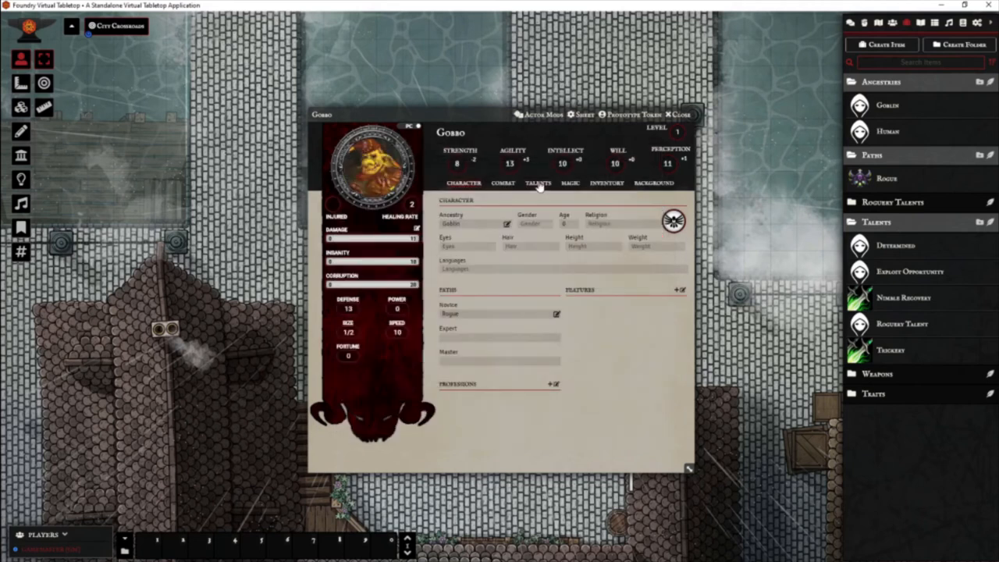
Check Nimble Recovery's Rogue Talent group and 1/1 uses, then close it
click(538, 183)
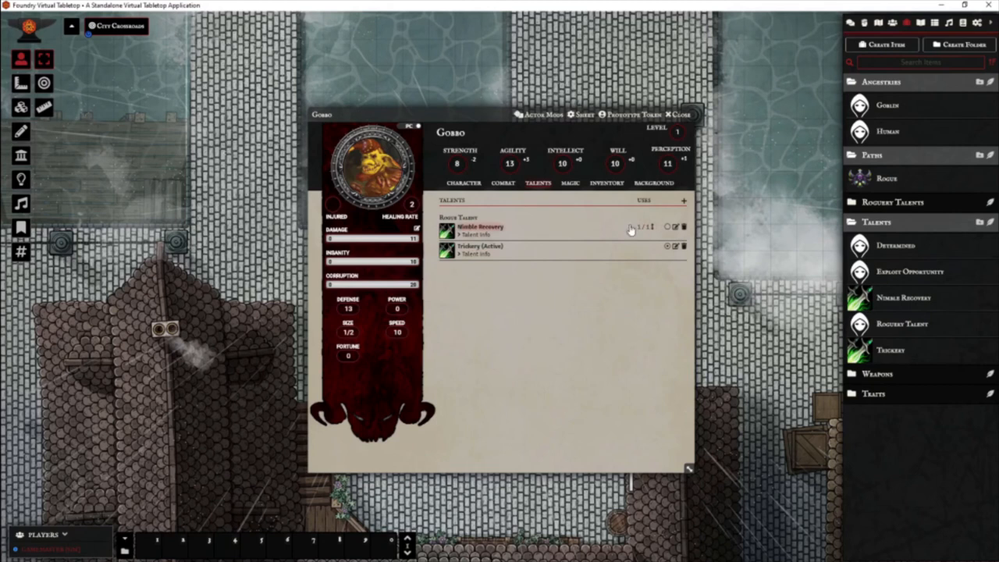
mouse_move(496, 236)
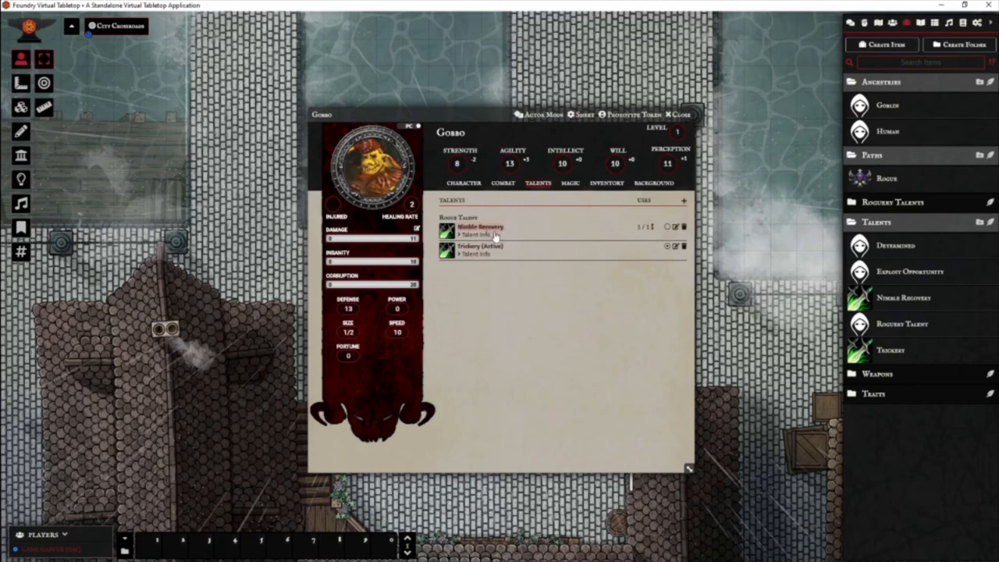
mouse_move(488, 213)
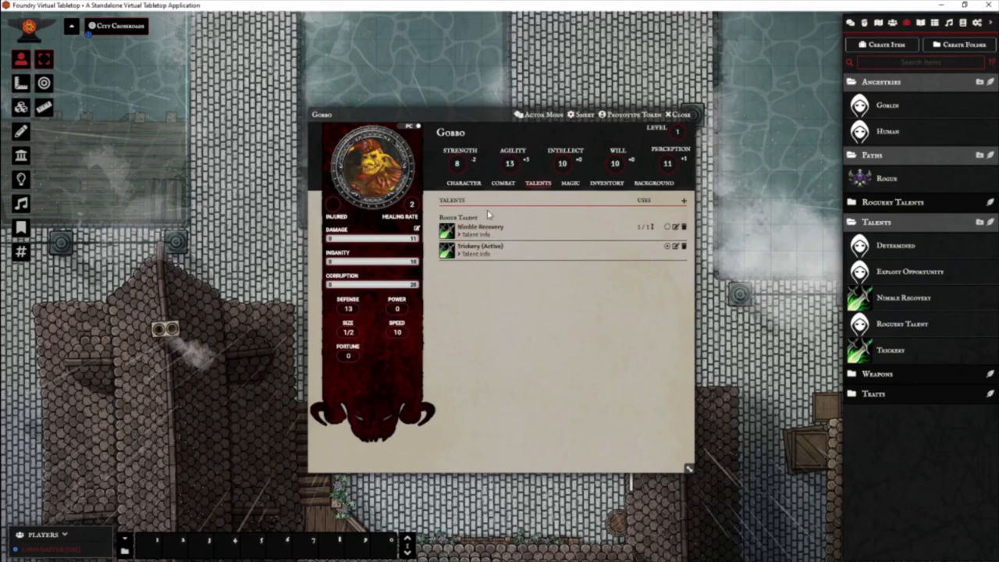
mouse_move(642, 221)
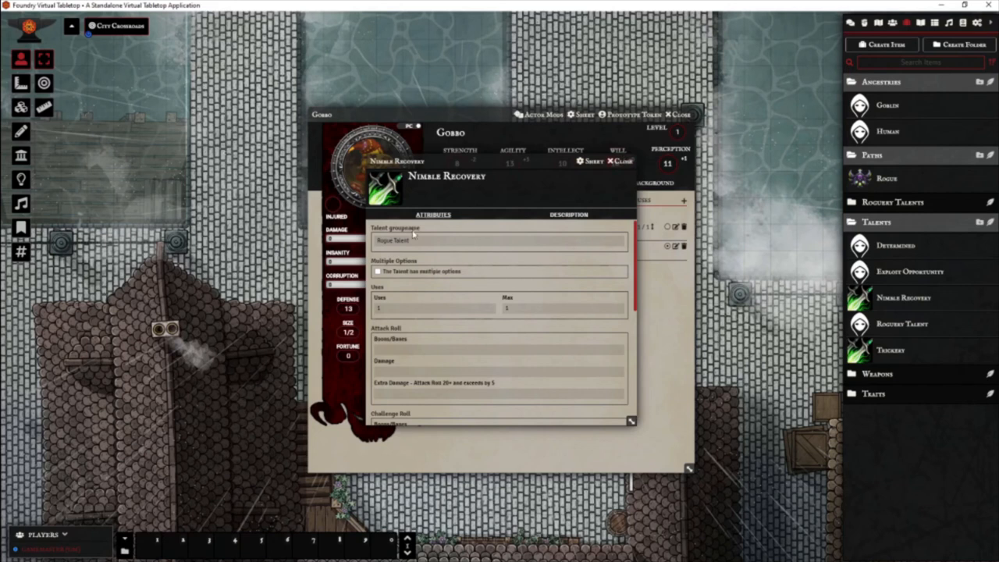
mouse_move(619, 169)
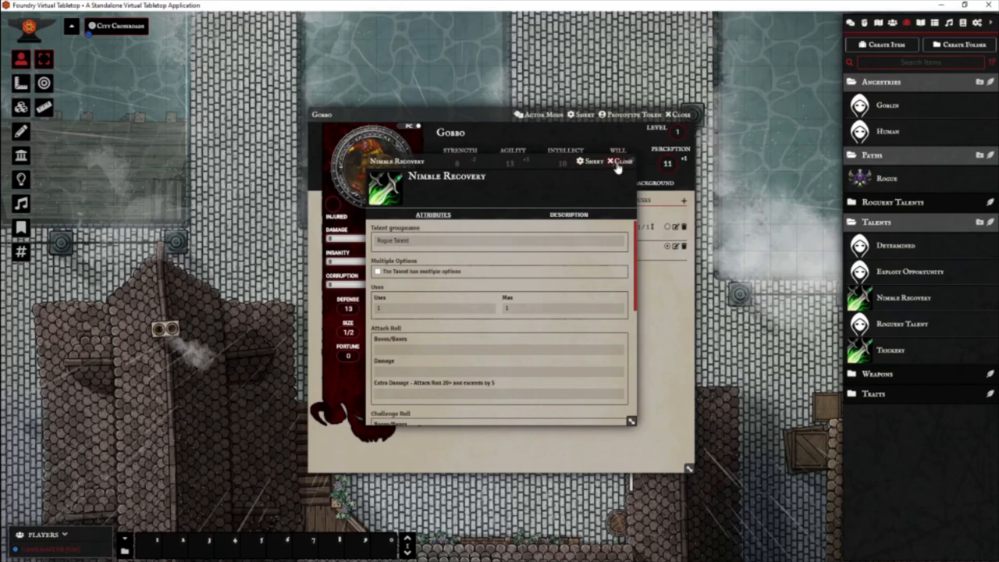
click(620, 160)
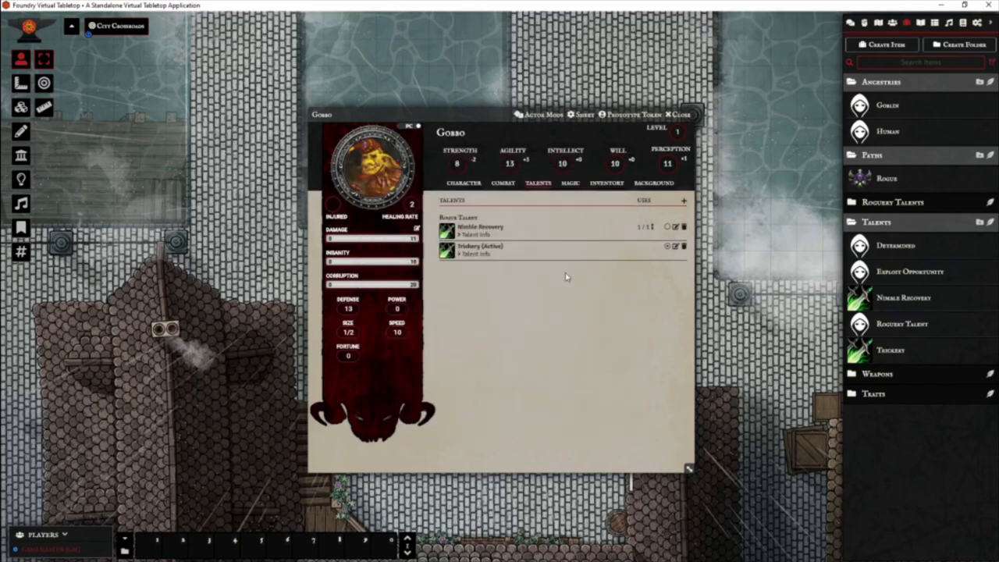
mouse_move(543, 290)
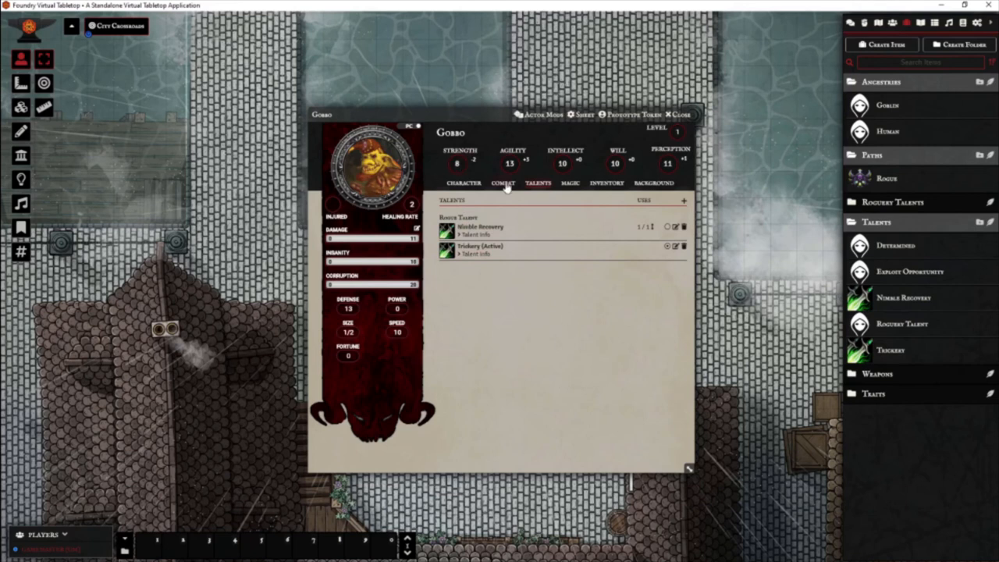
click(462, 183)
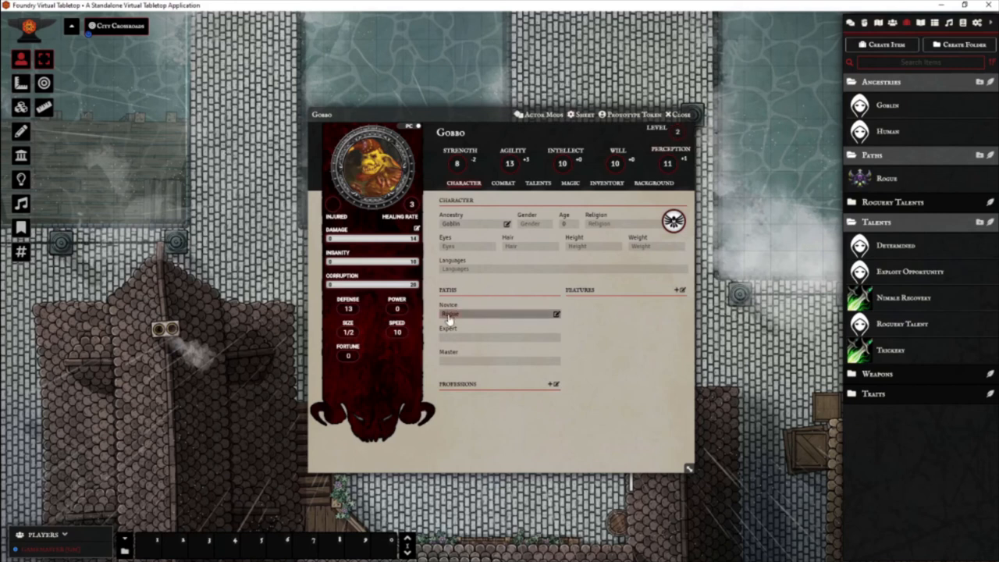
Pick Skirmish from the Rogue path's choose-one talents and view Gobbo's talents
click(450, 313)
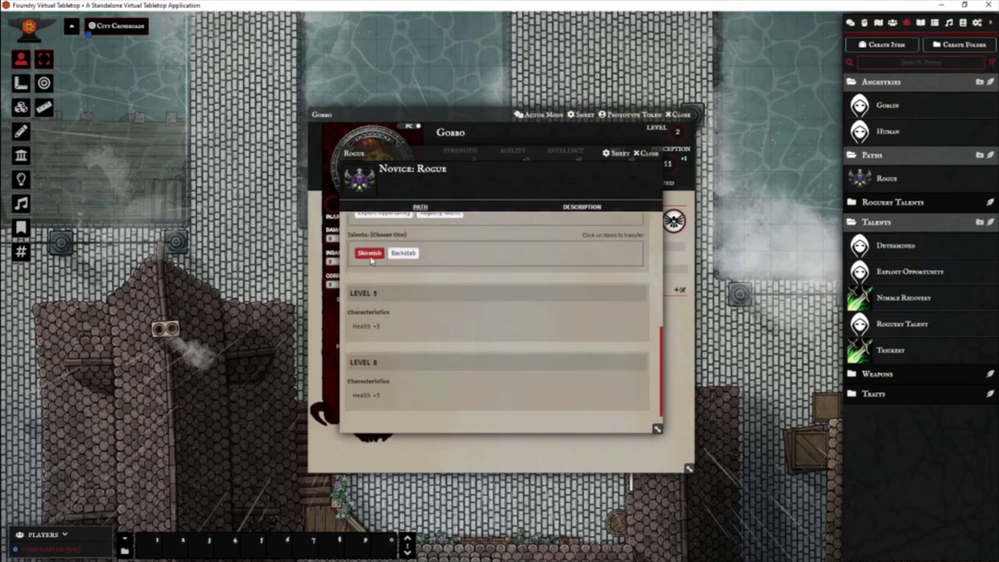
click(369, 253)
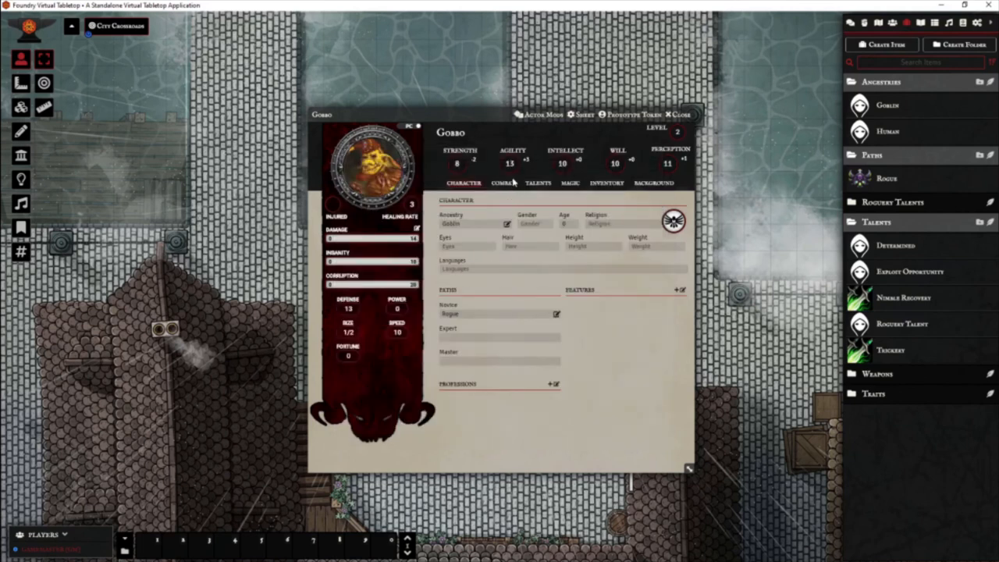
click(538, 183)
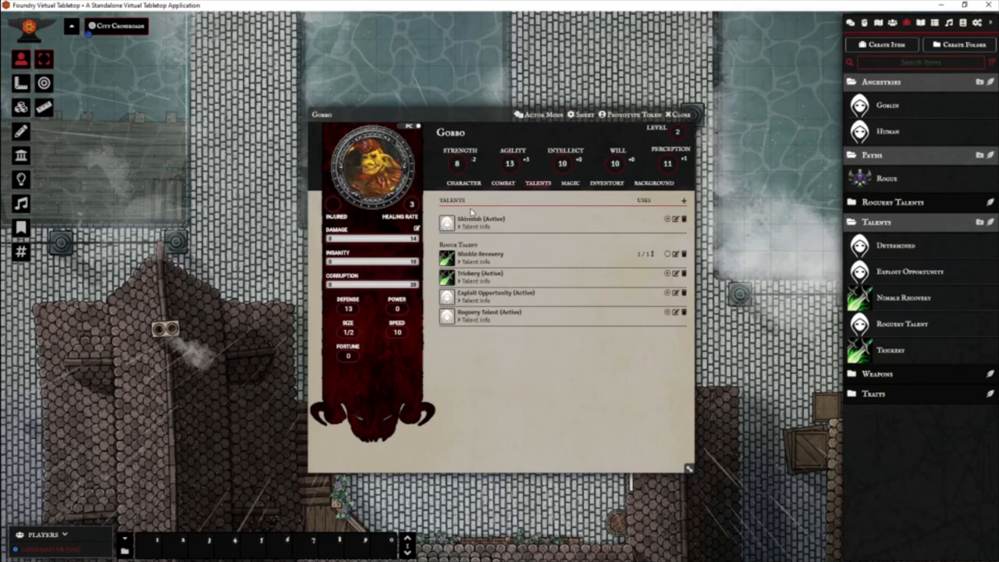
mouse_move(540, 338)
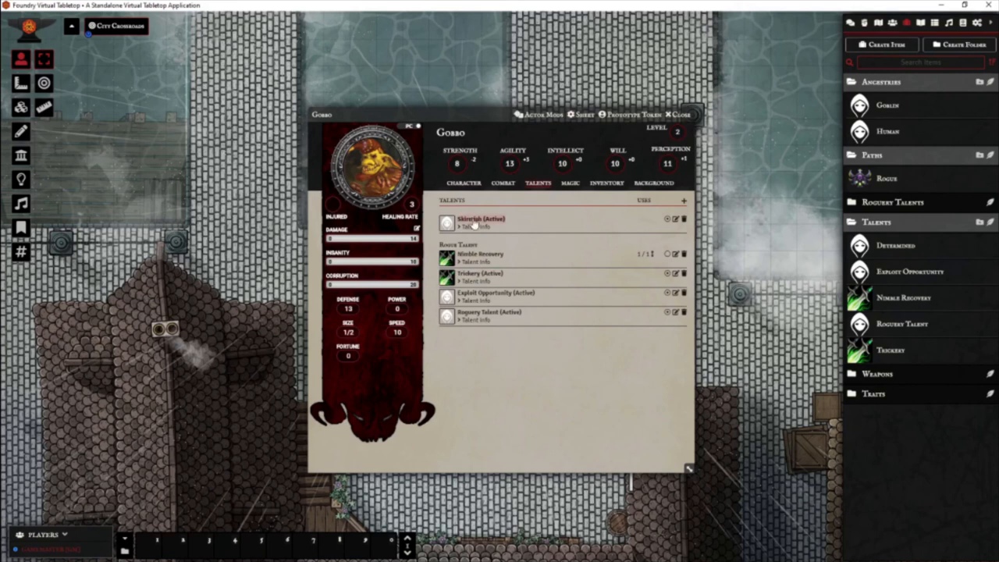
mouse_move(481, 203)
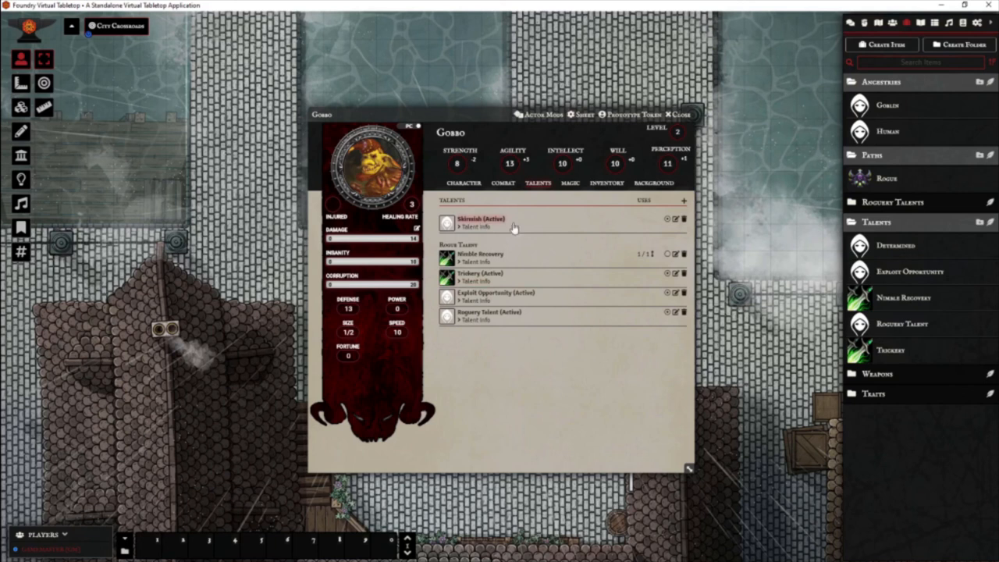
Put Skirmish in a 'Roguery talent' group, then view Gobbo's empty inventory
click(675, 219)
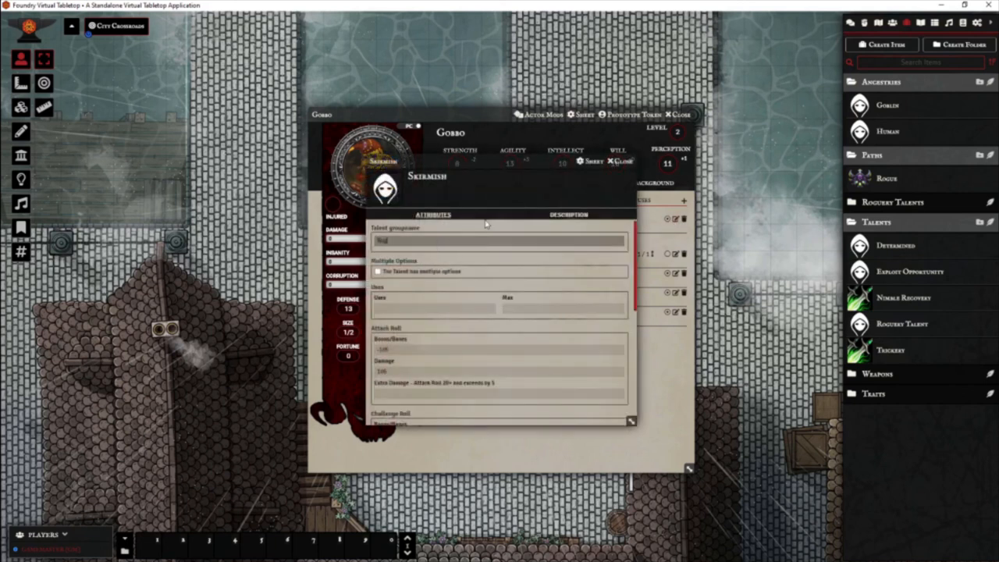
text(Roguery talent)
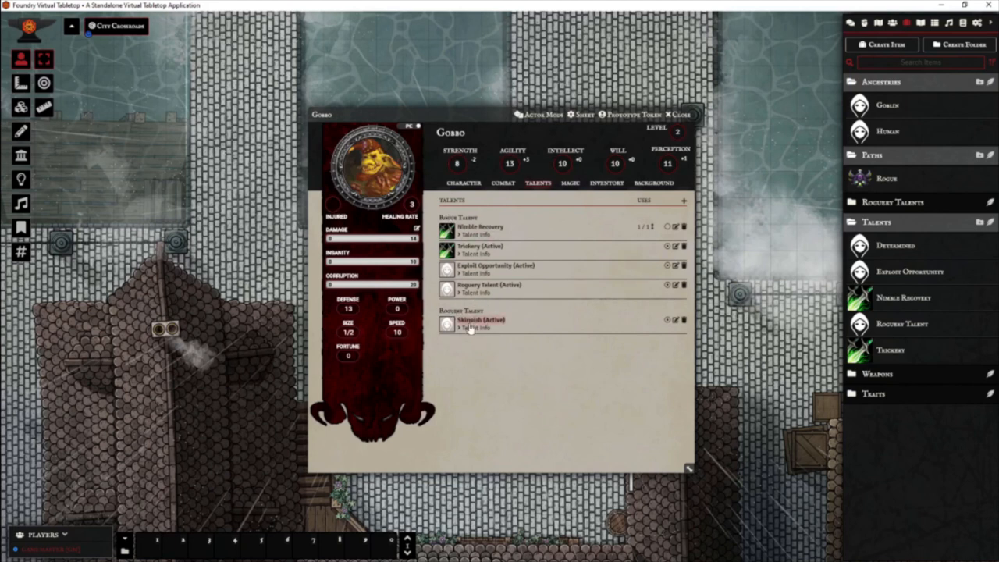
mouse_move(565, 338)
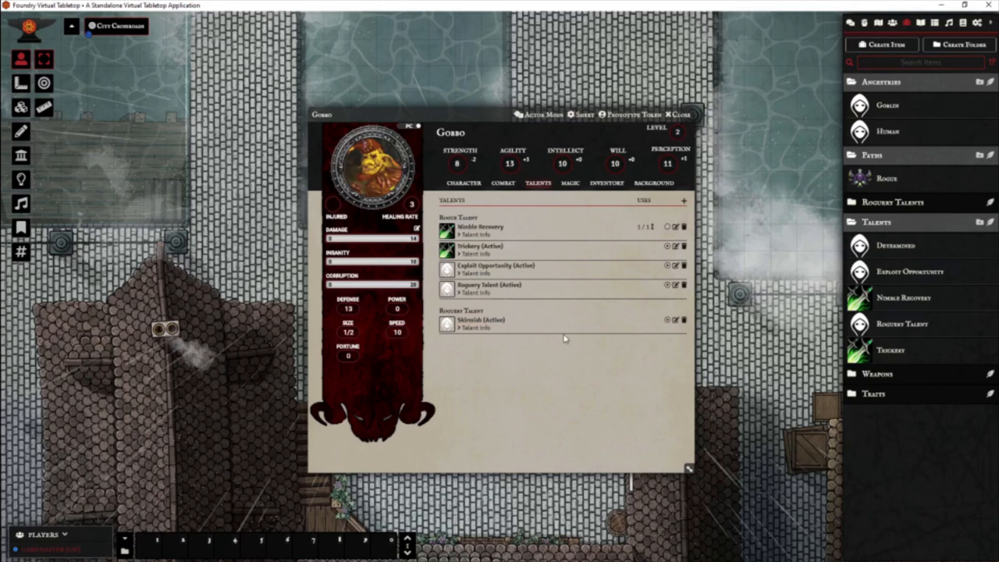
mouse_move(591, 349)
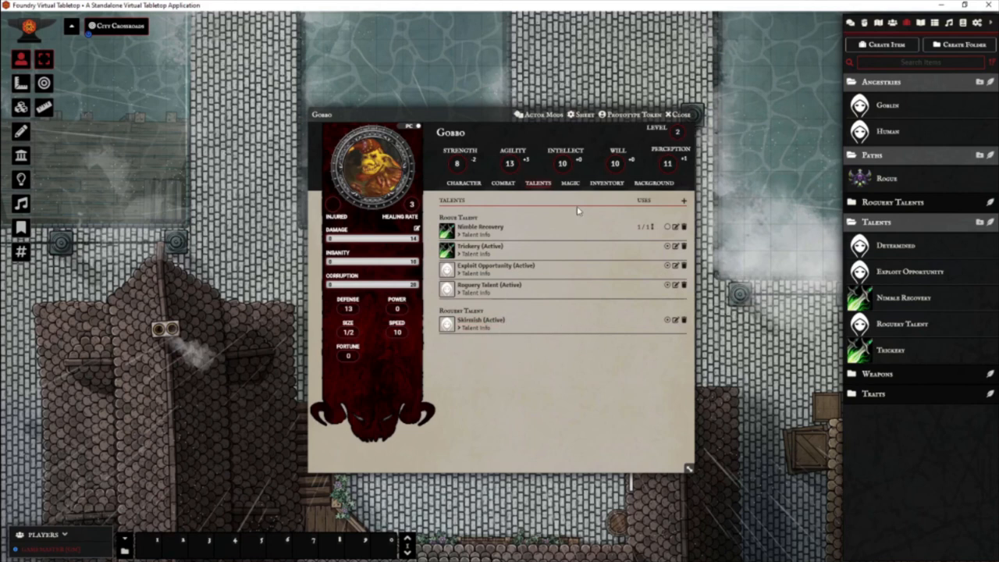
click(606, 183)
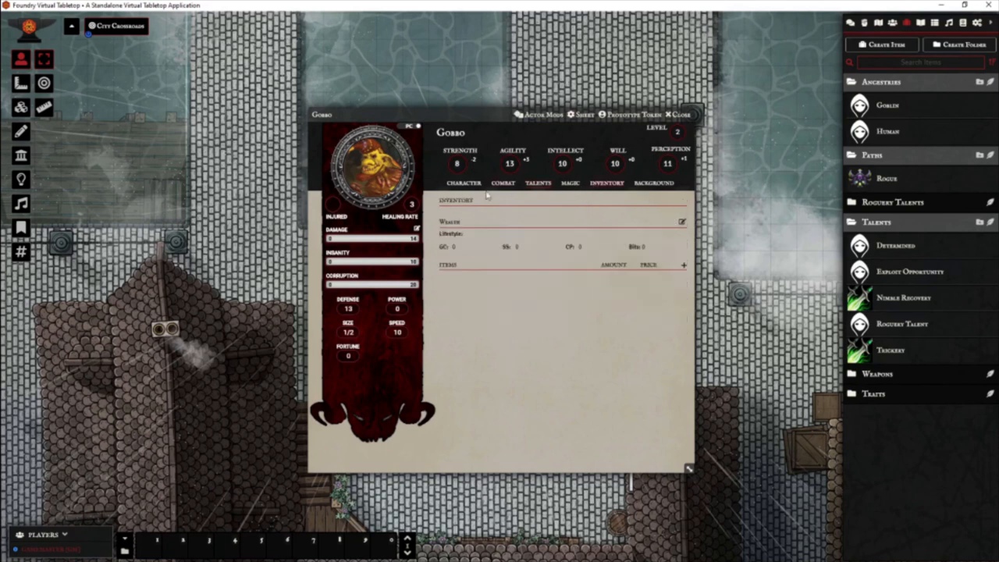
mouse_move(902, 383)
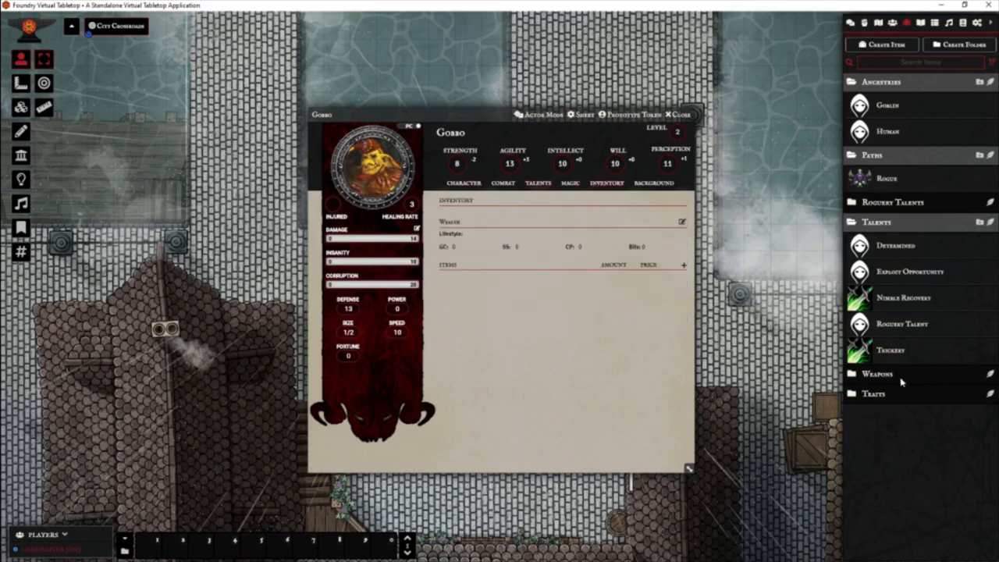
Add the Dagger from the Weapons folder to Gobbo and view it under Combat
click(877, 373)
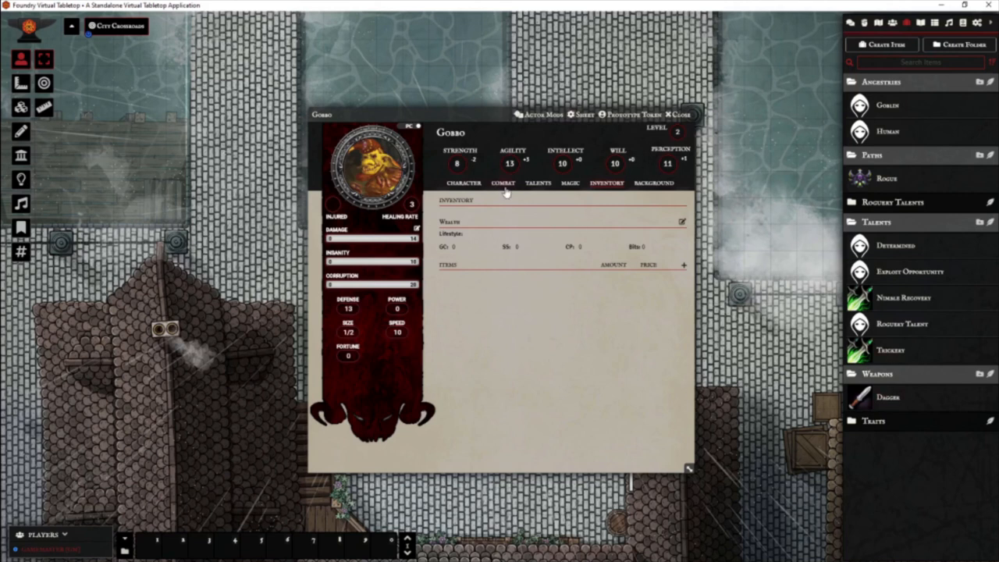
click(606, 183)
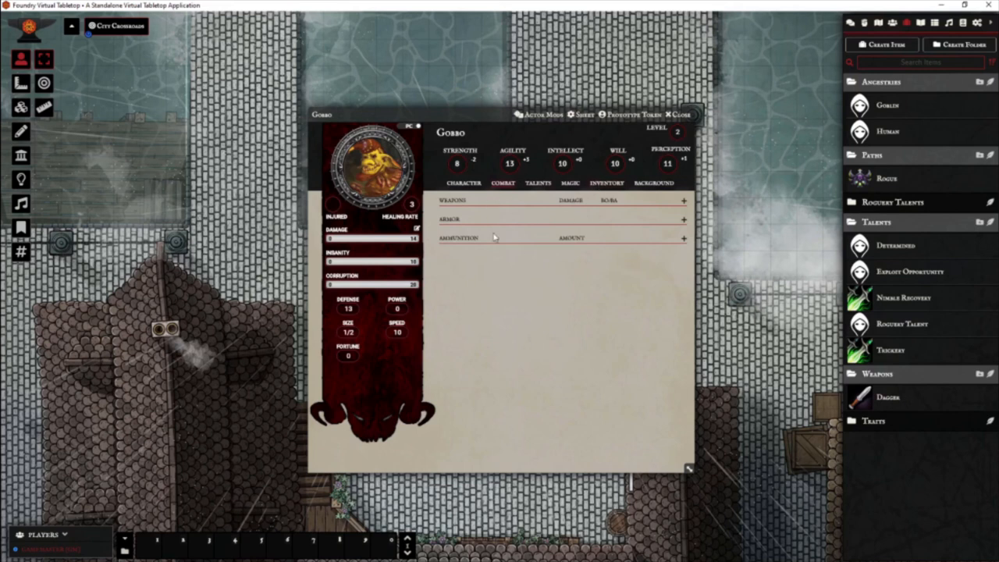
mouse_move(888, 401)
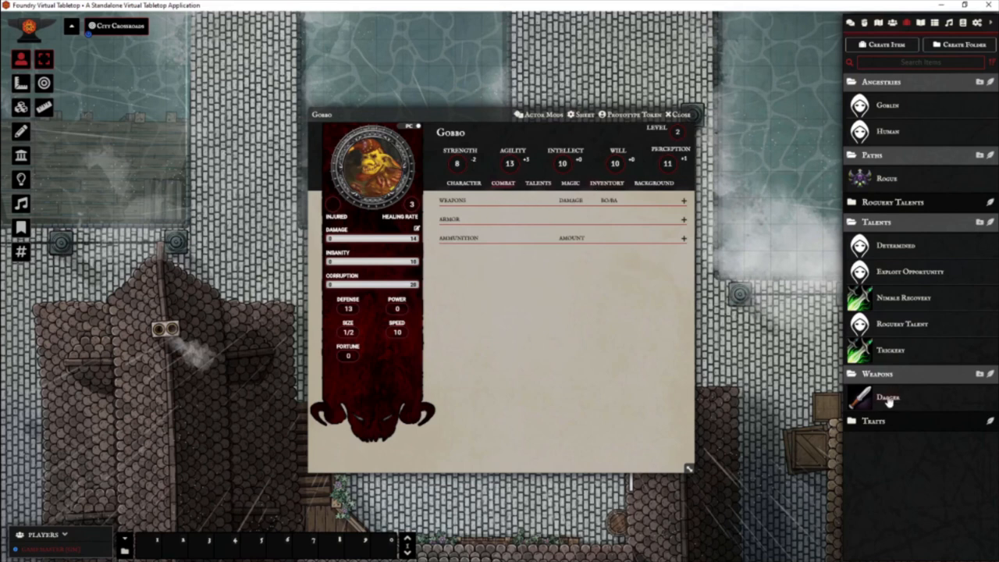
click(607, 183)
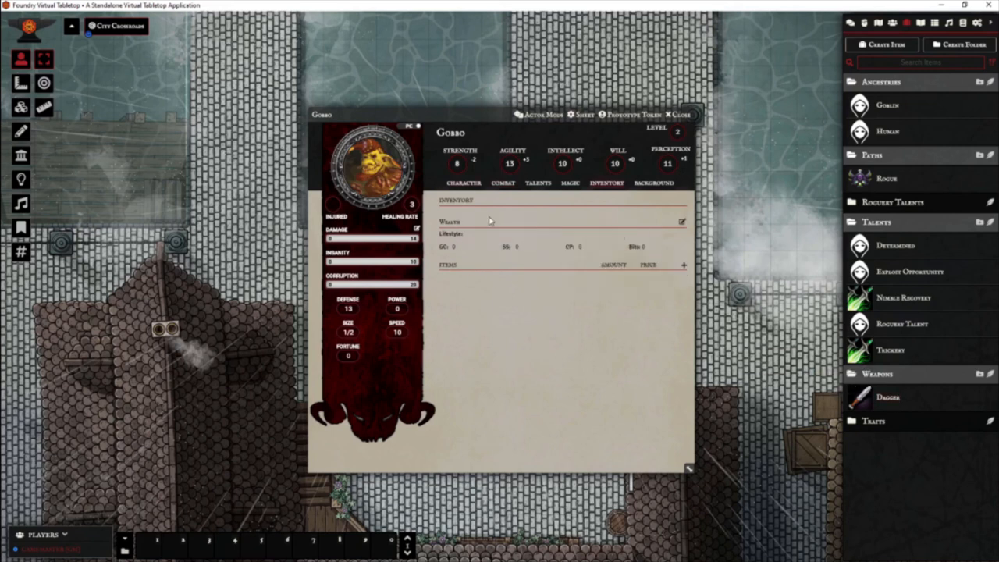
click(502, 182)
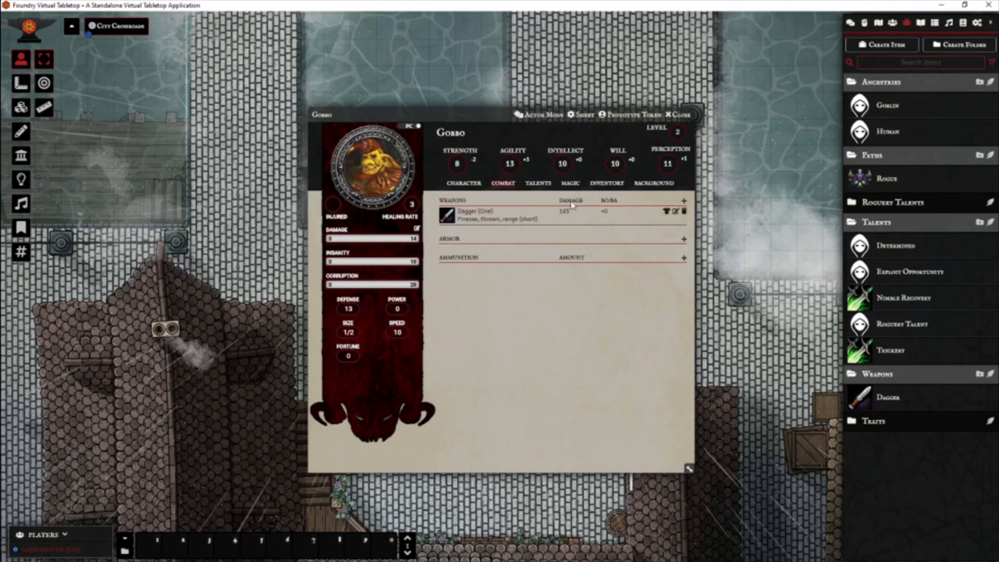
mouse_move(460, 288)
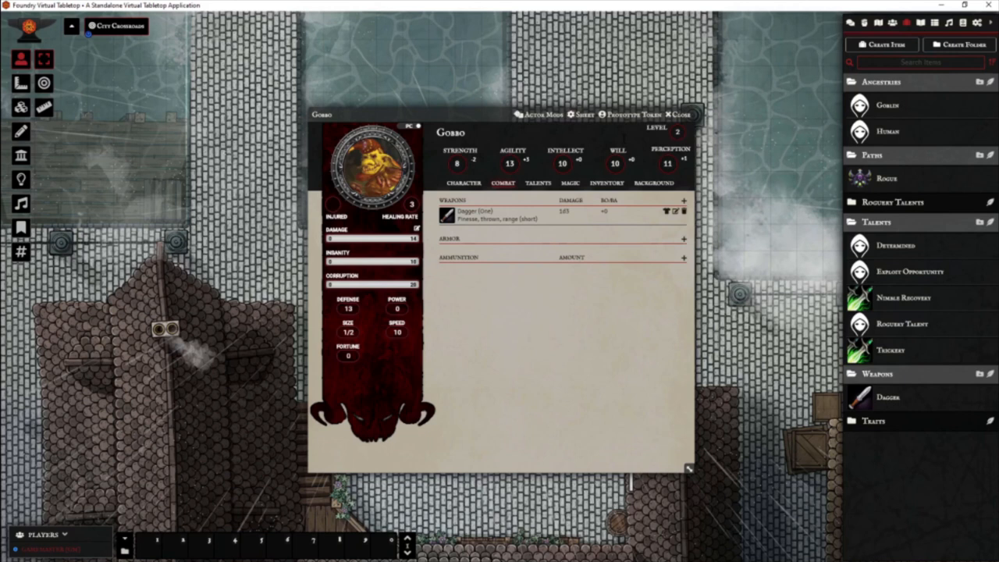
mouse_move(666, 236)
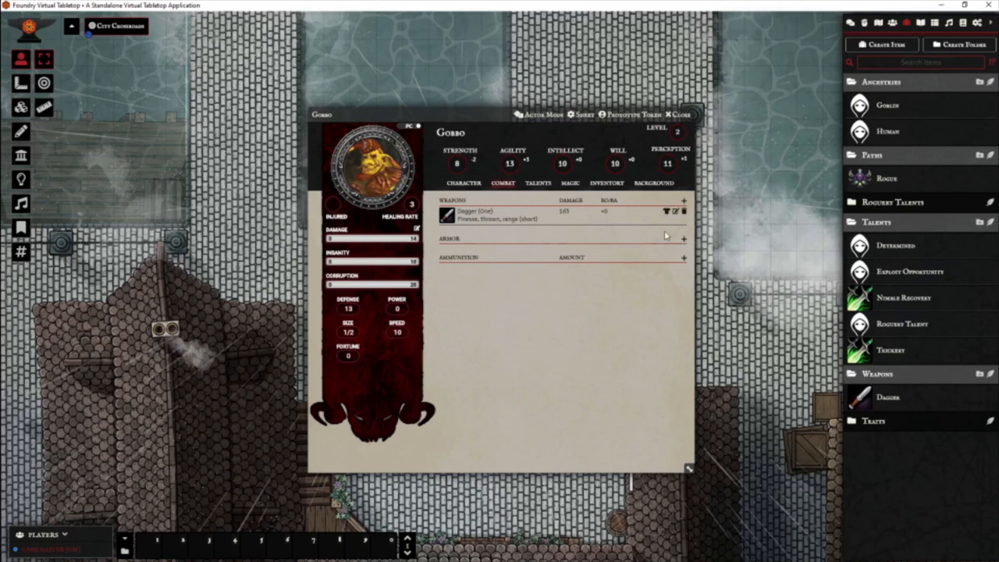
mouse_move(599, 326)
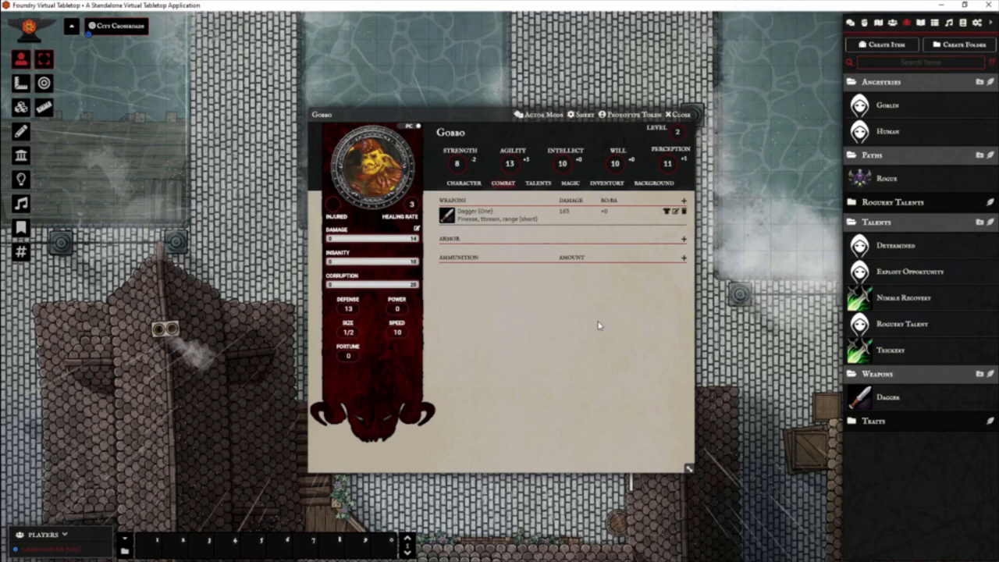